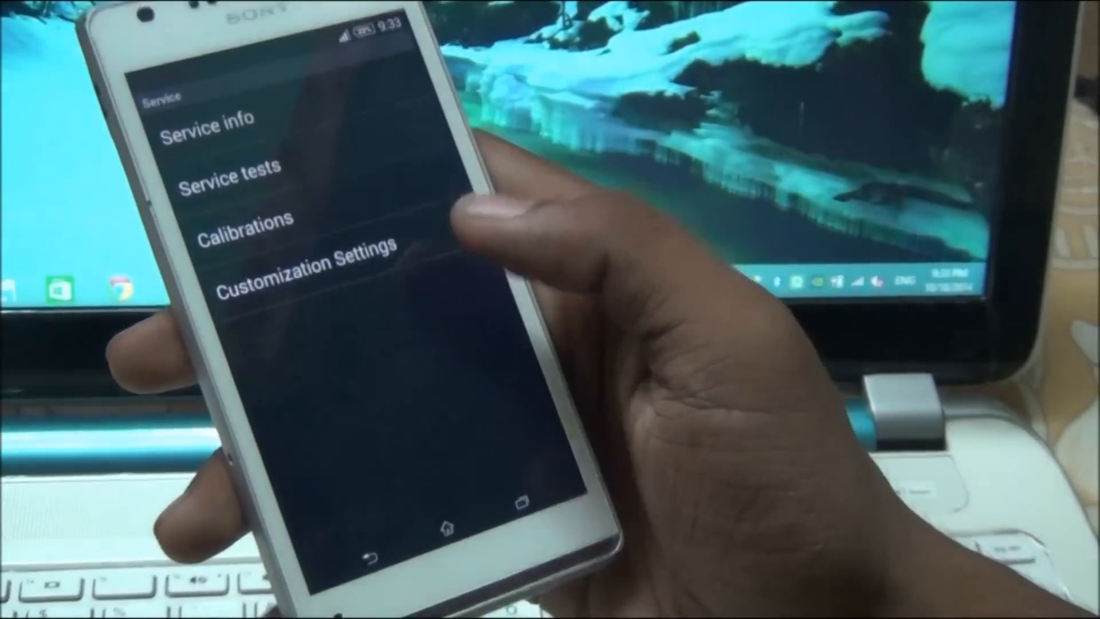
Step: Check Service info > Configuration for rooting status, then confirm powering the phone off
click(225, 176)
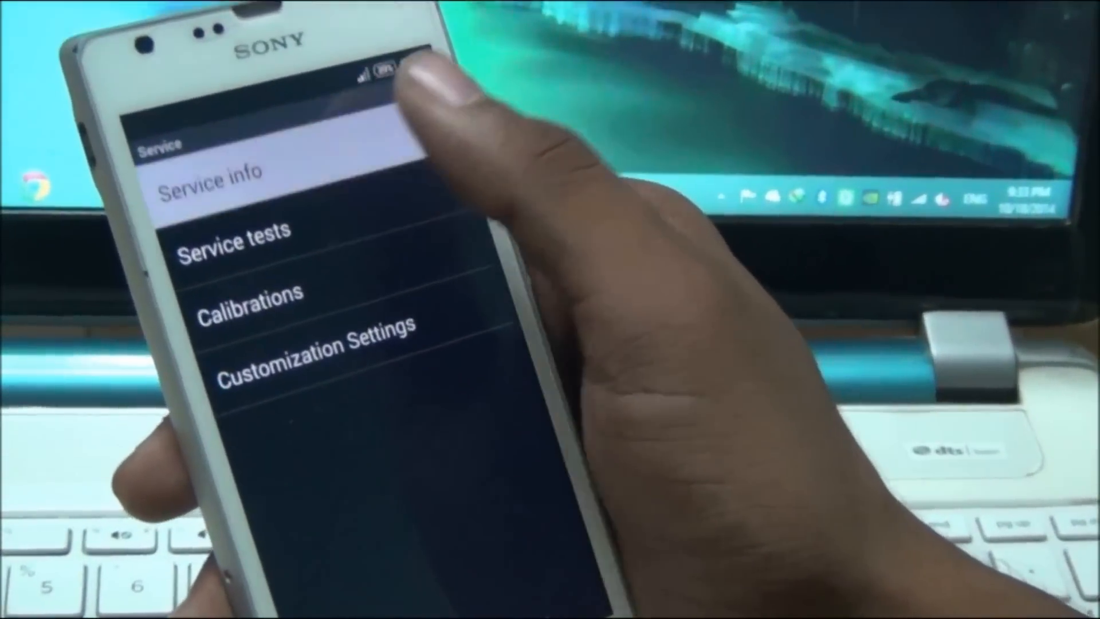
click(204, 181)
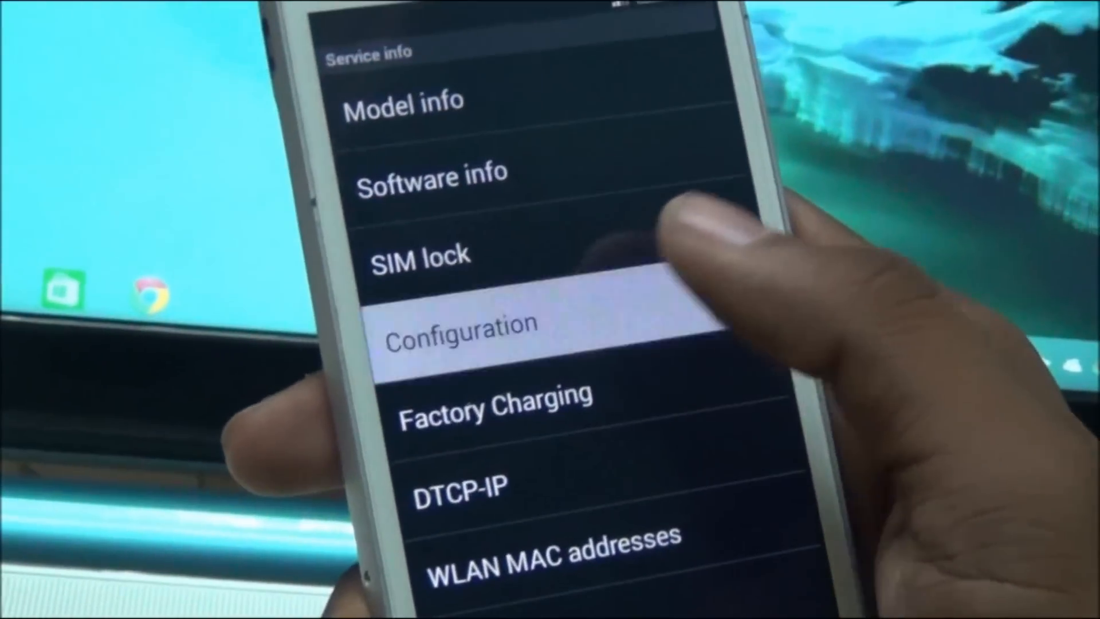
click(460, 323)
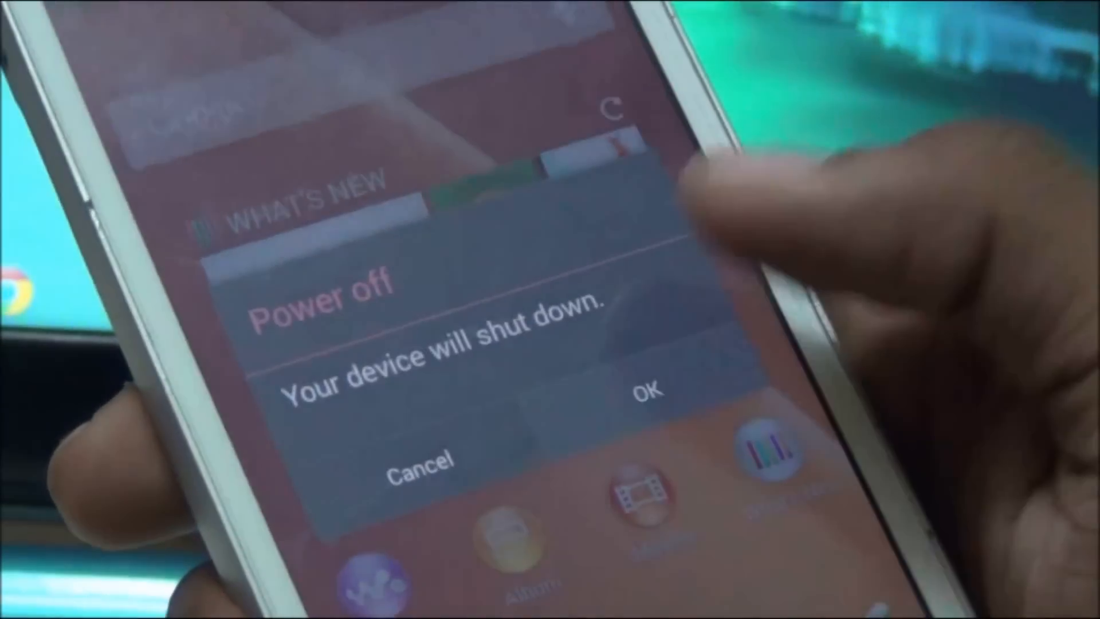
click(643, 390)
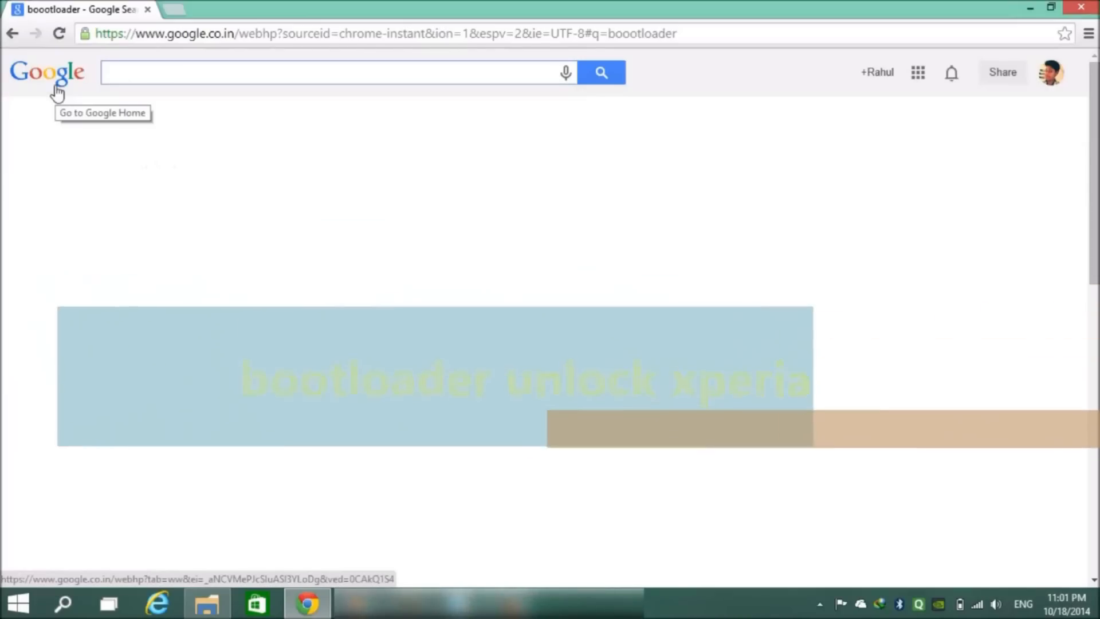
Step: Search Google for 'bootloader unlock xperia' and go to Sony's Unlock boot loader result
text(bootloder)
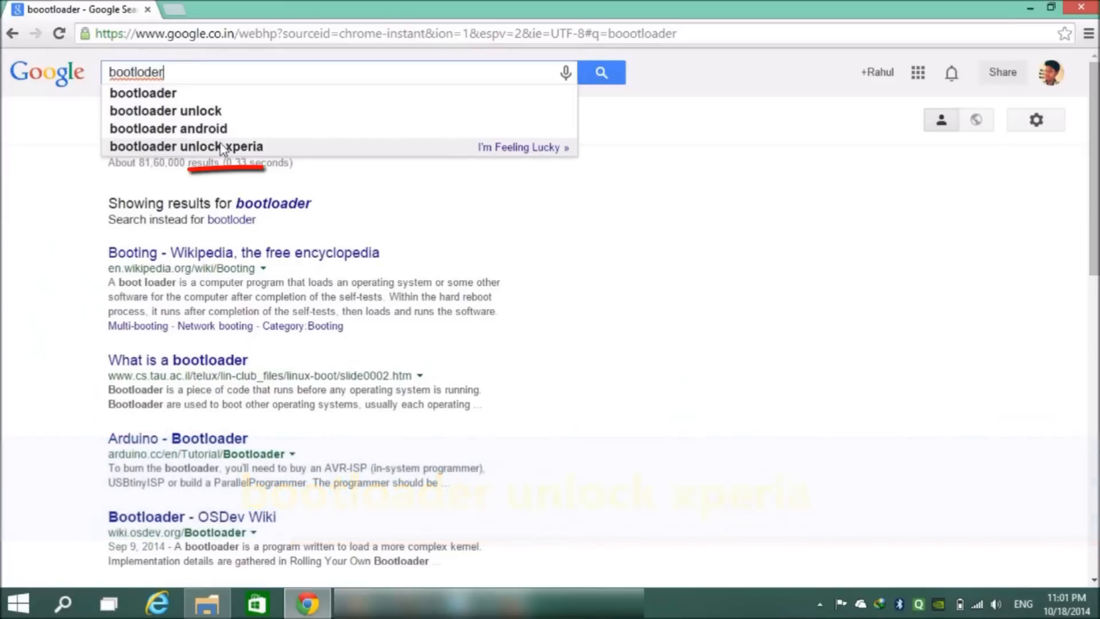
click(186, 145)
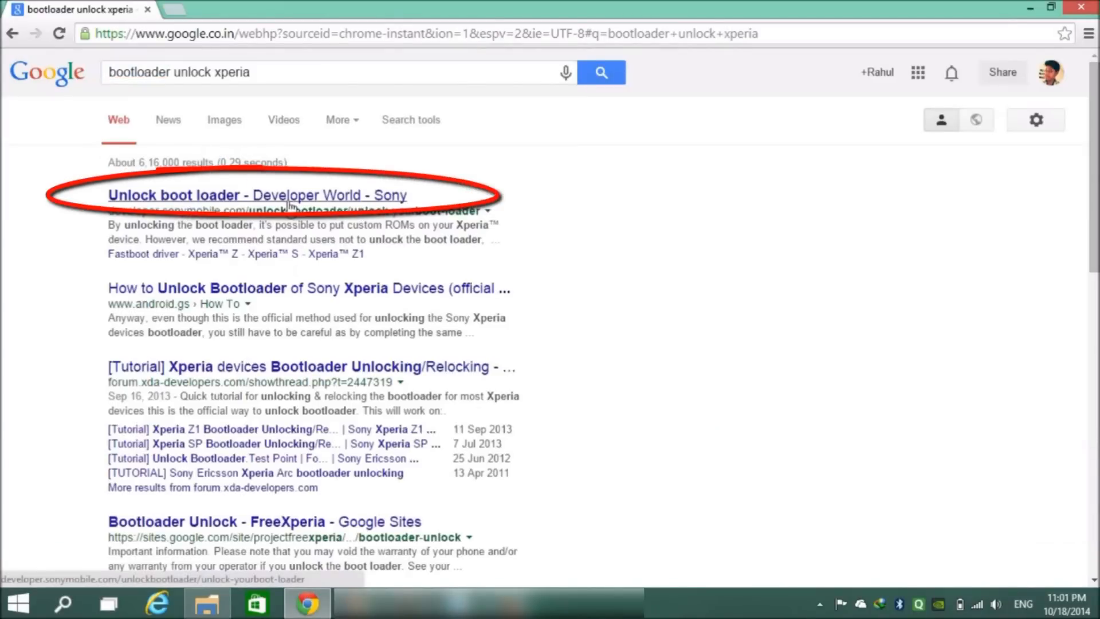
click(257, 195)
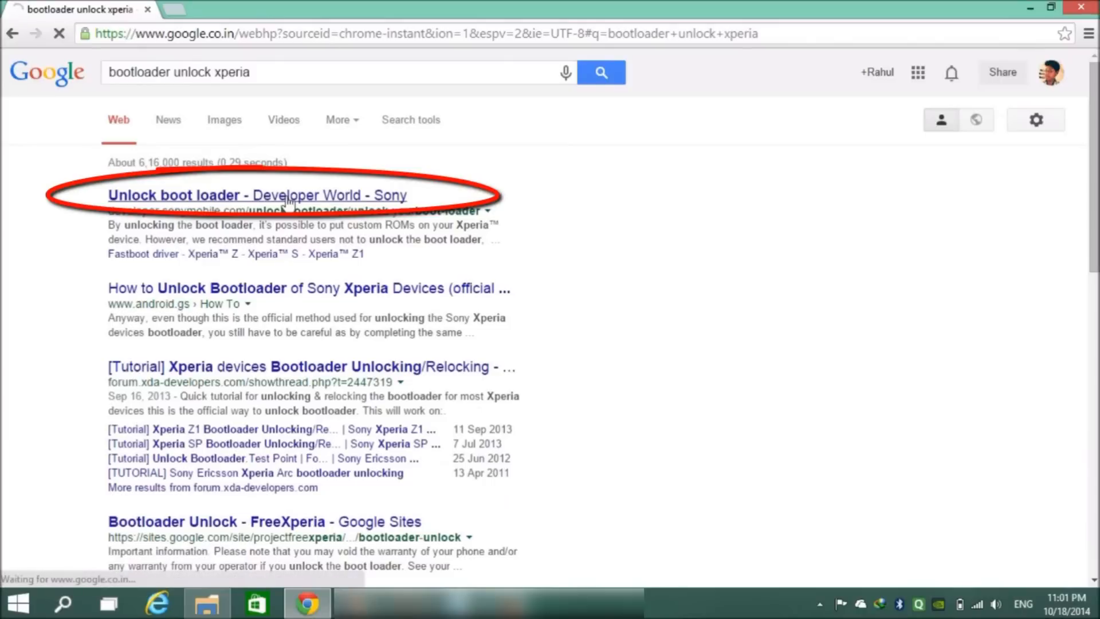
click(256, 195)
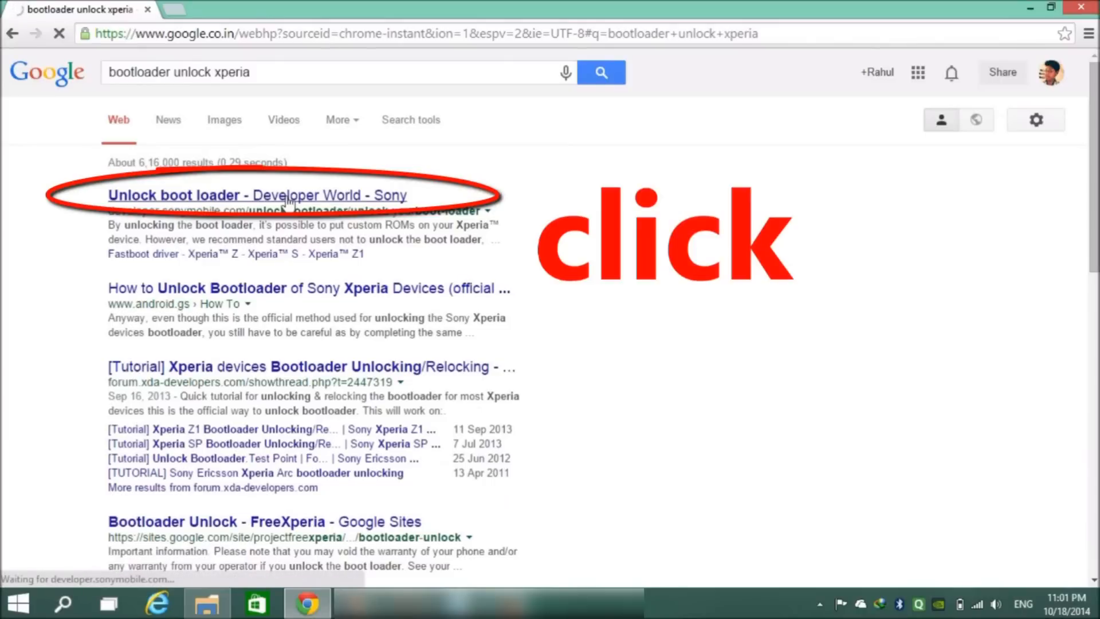
click(257, 194)
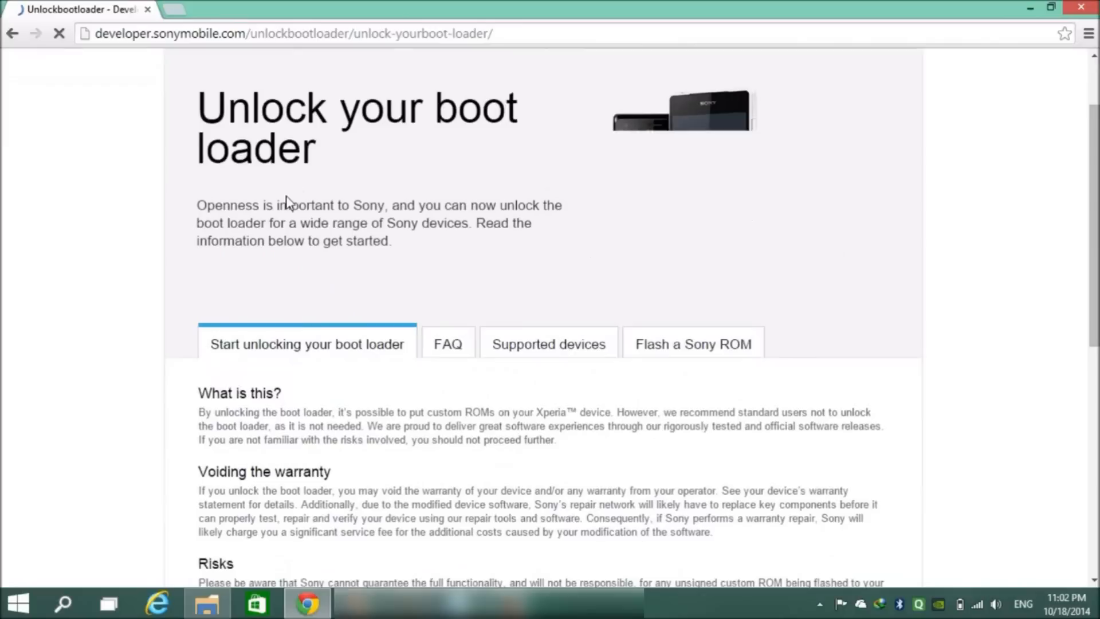
Step: Select Xperia SP from the device list and continue to the email step
scroll(down, 3)
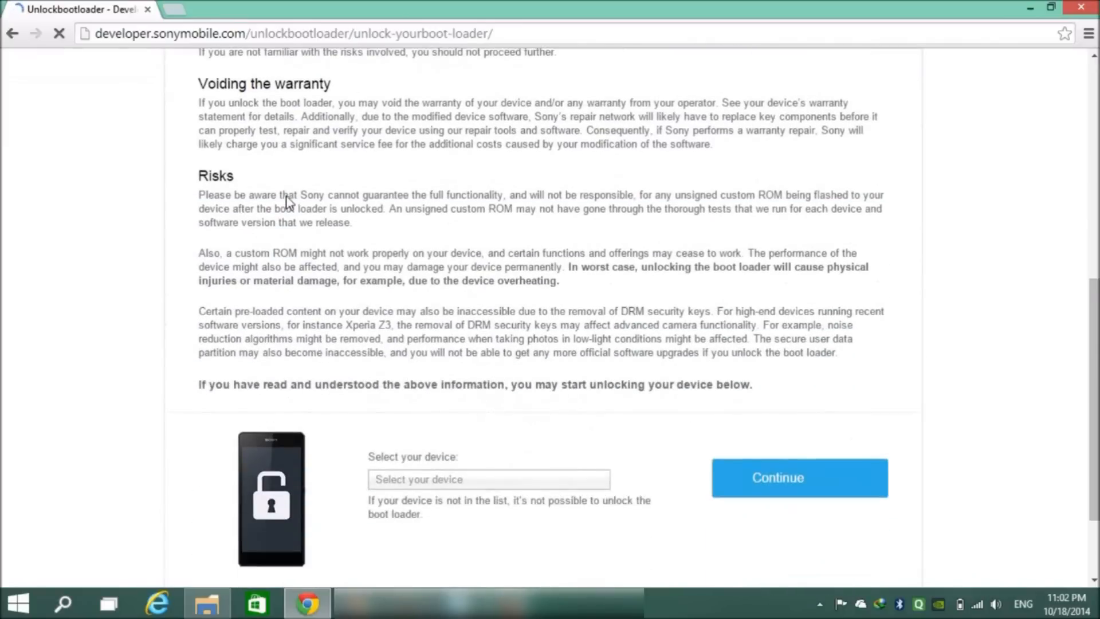
scroll(down, 3)
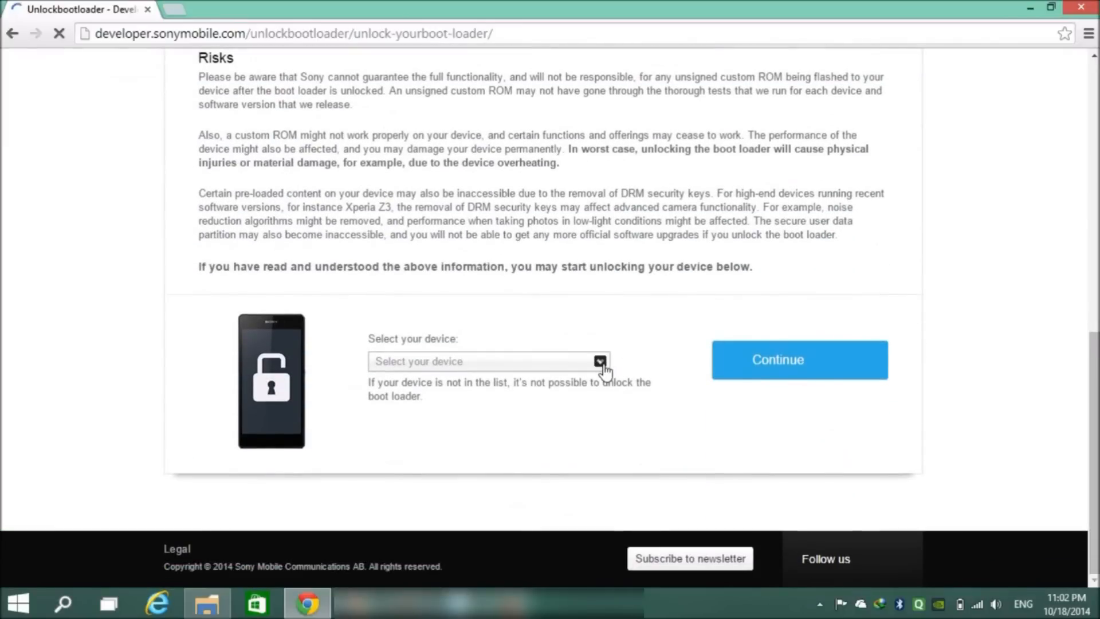
click(487, 361)
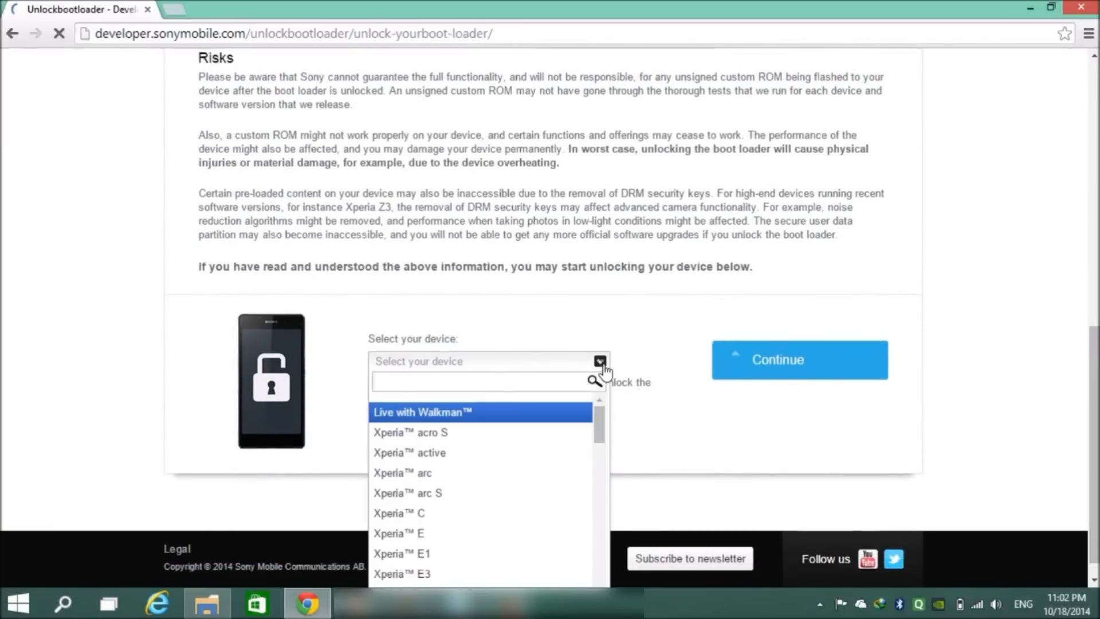
text(sp)
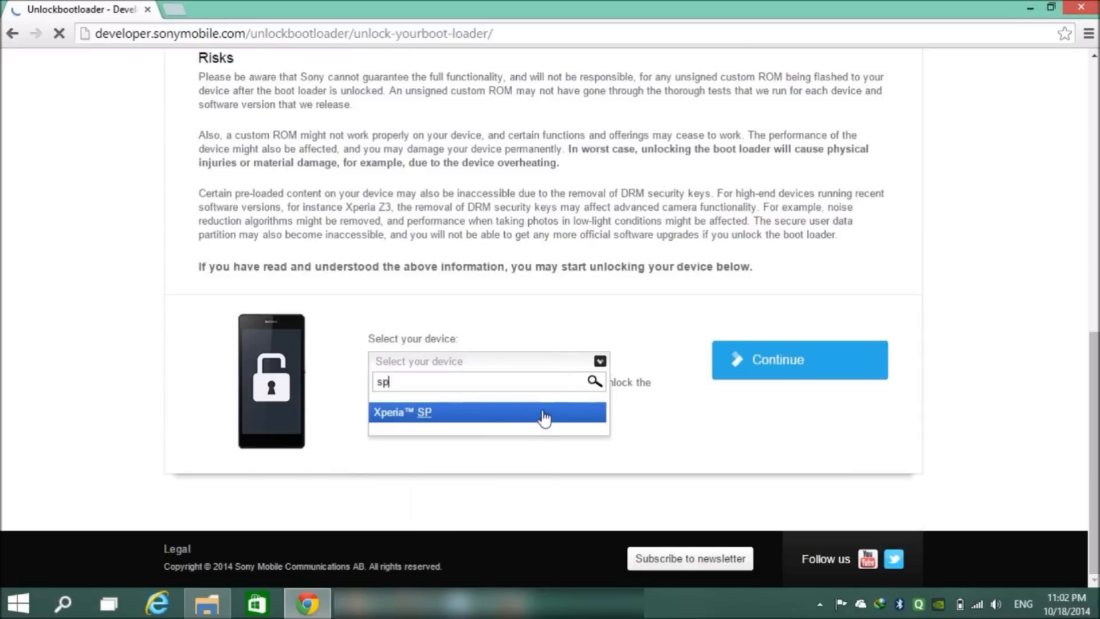
click(402, 411)
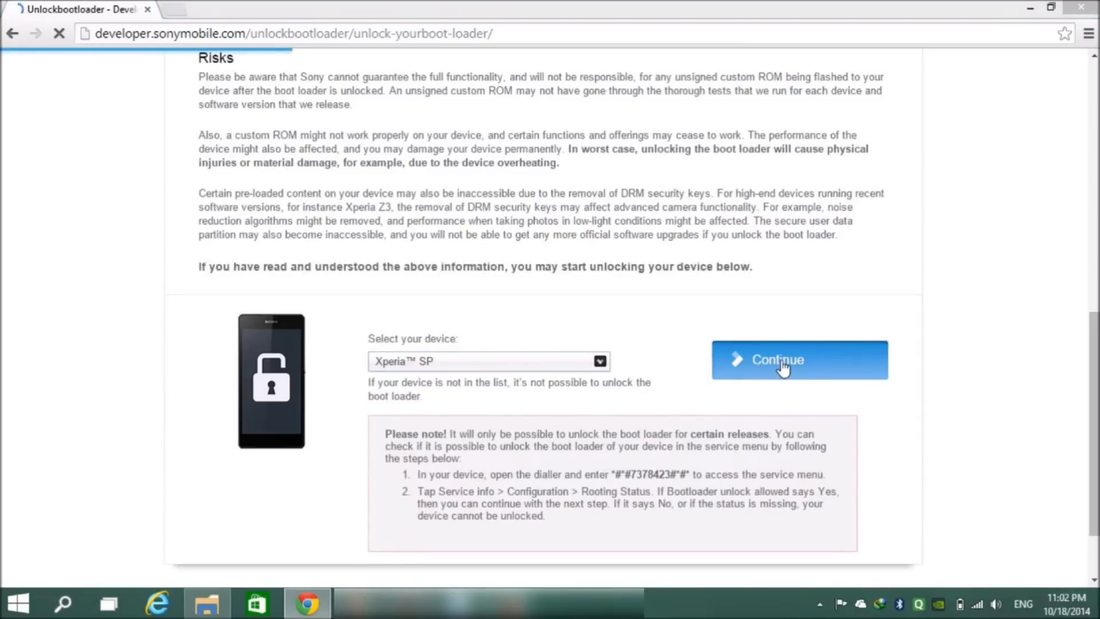
click(799, 359)
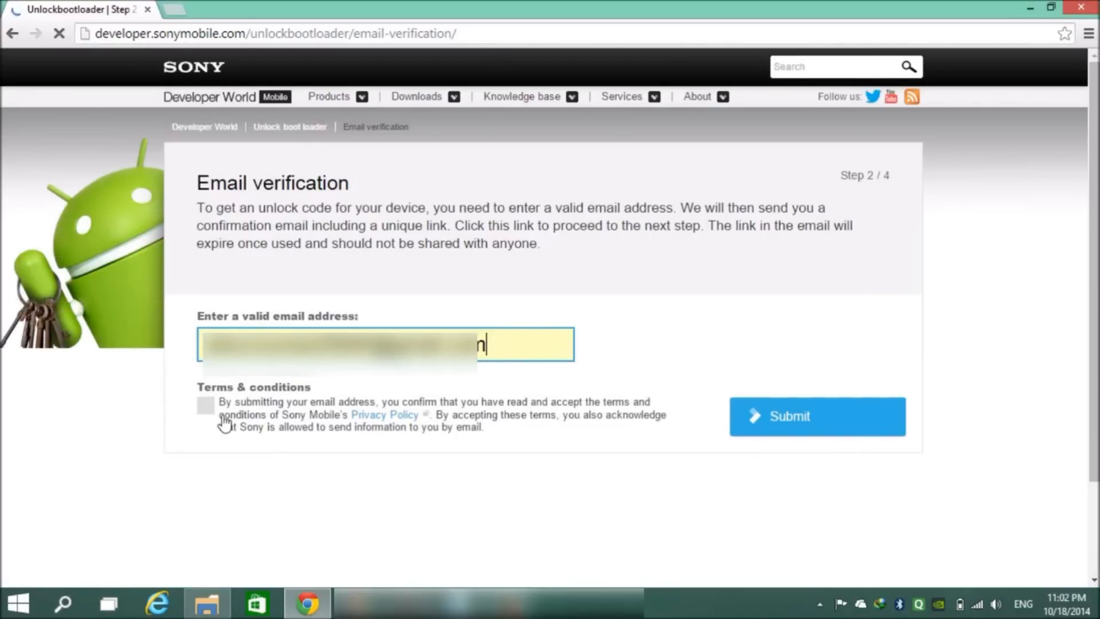
Step: Accept the terms and submit the email for verification, then start a new browser tab
click(205, 406)
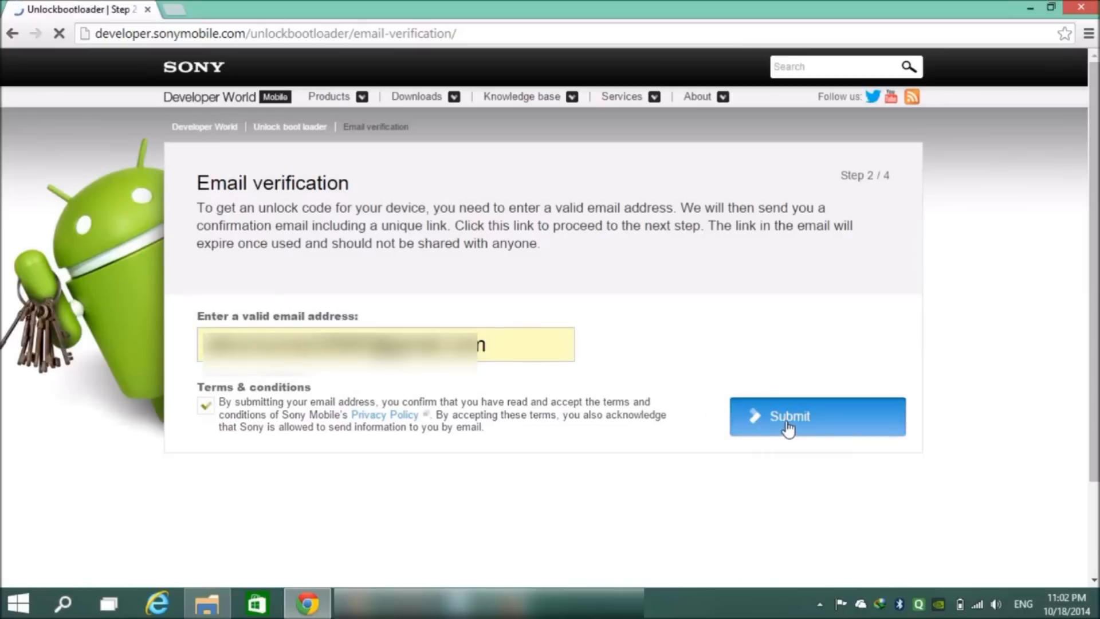
click(816, 415)
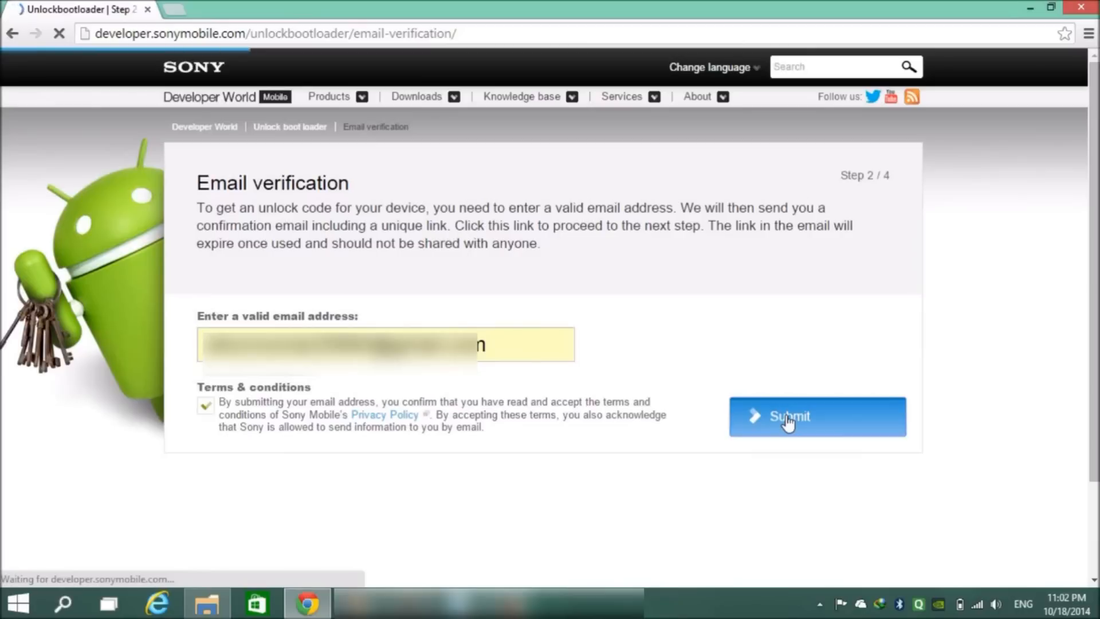
click(817, 414)
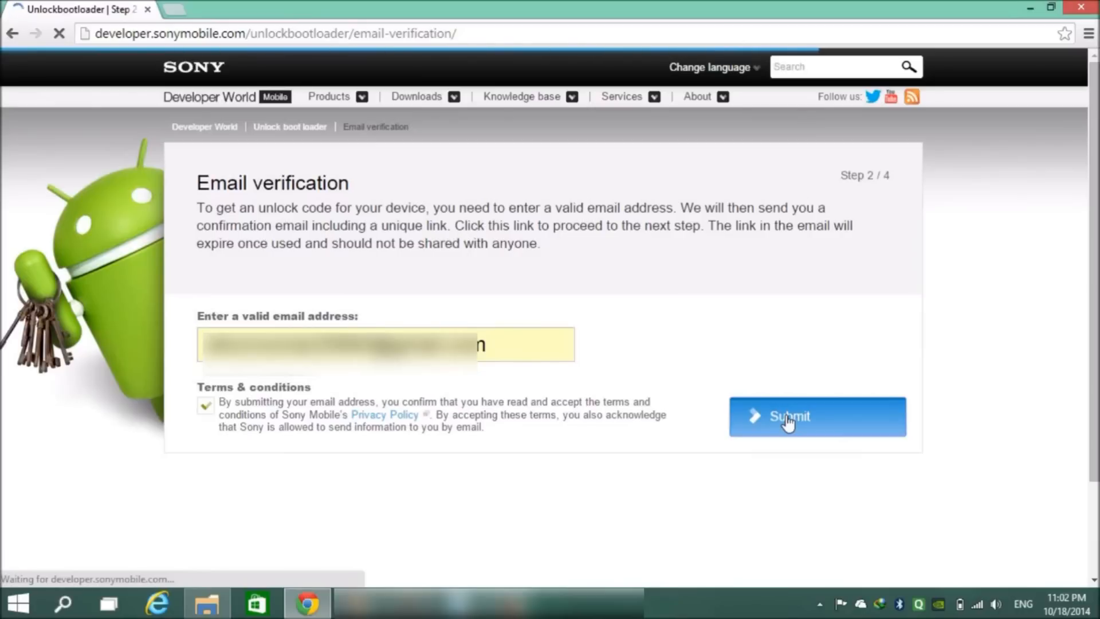
click(817, 414)
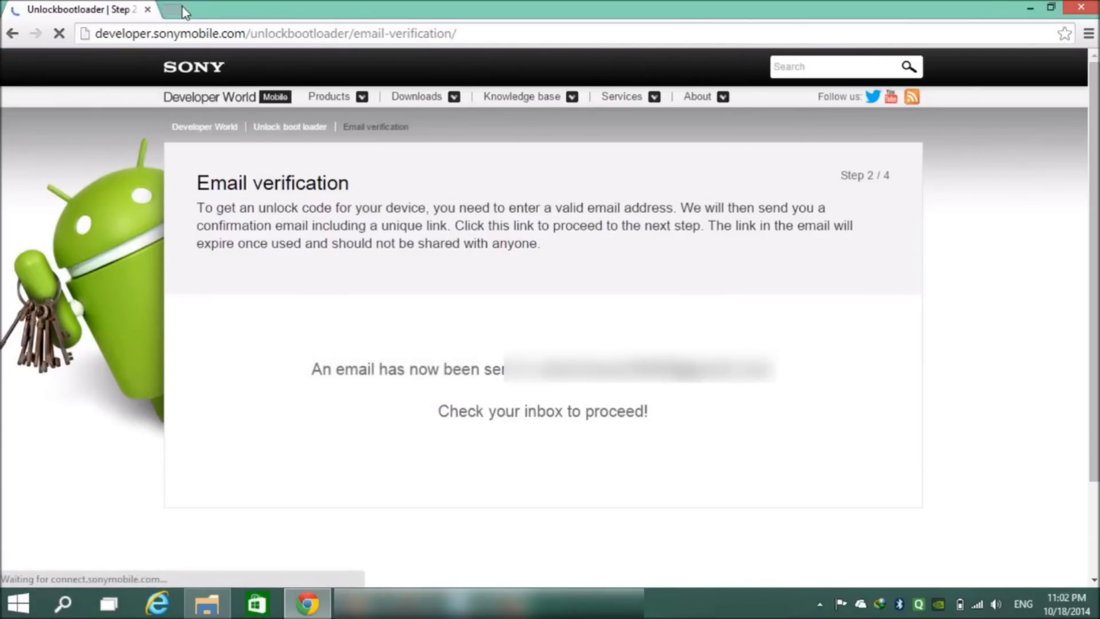
click(172, 9)
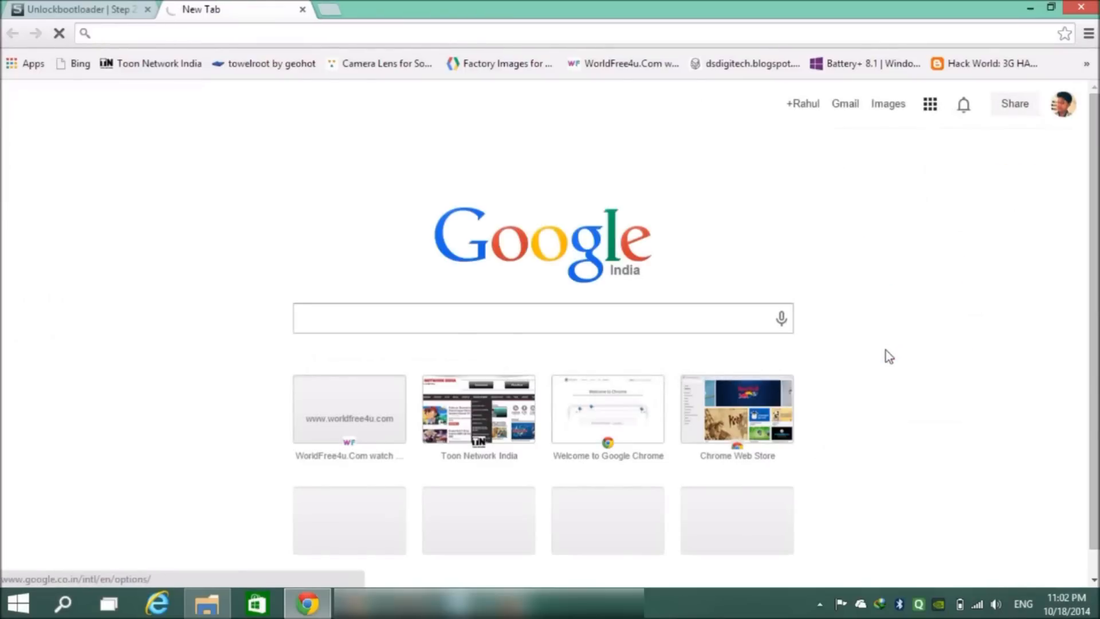
mouse_move(105, 8)
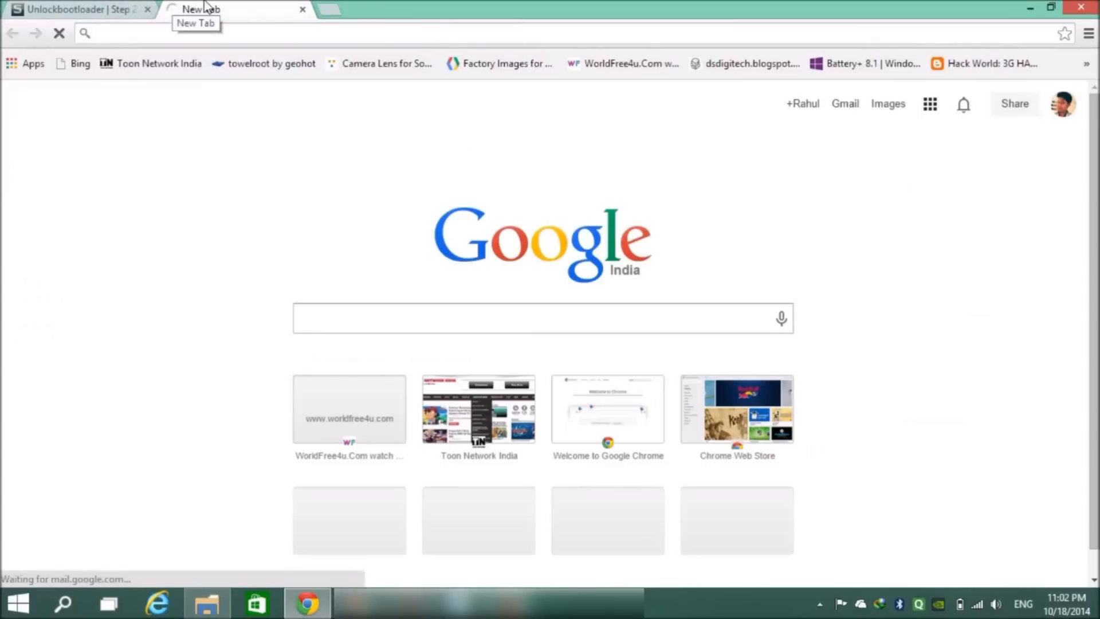
Step: In Gmail, follow the 'Click here to proceed' link in the unlock verification email
click(844, 103)
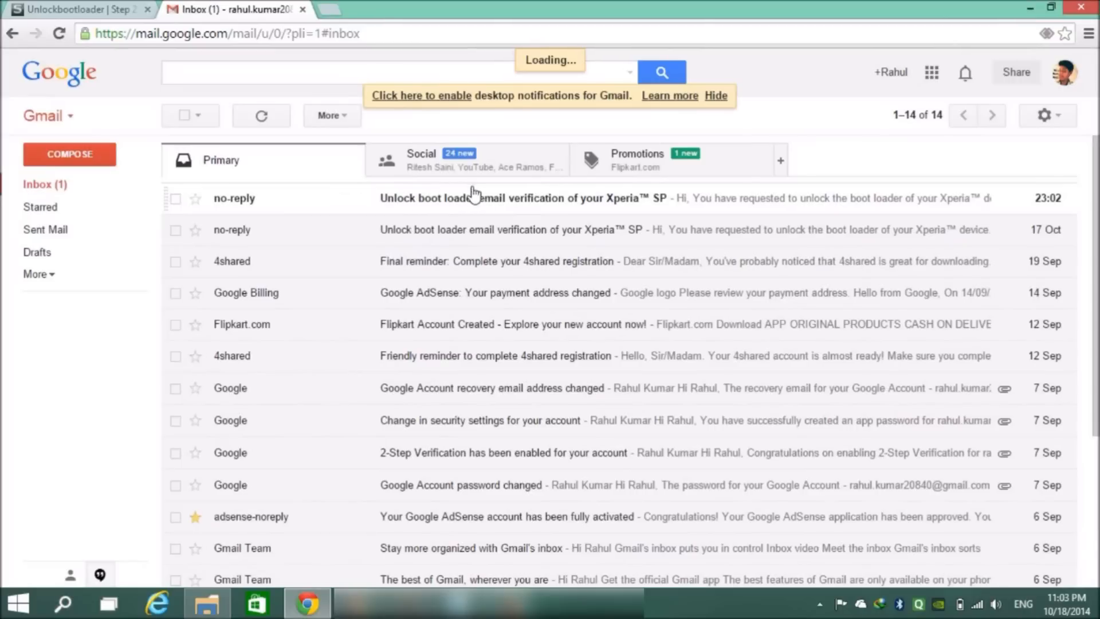
mouse_move(482, 199)
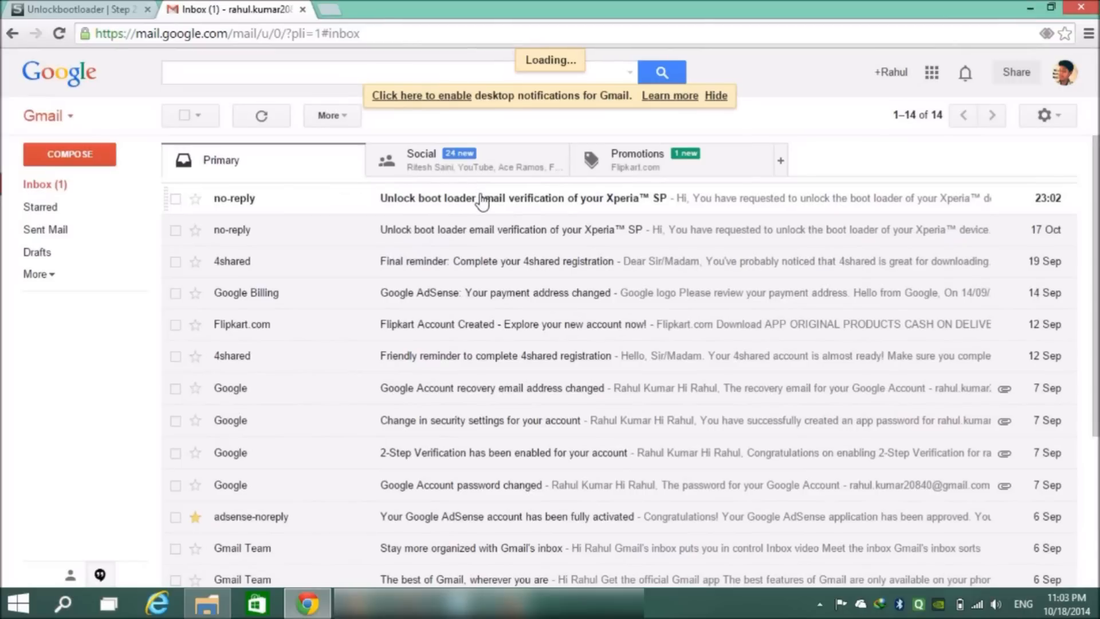
click(522, 199)
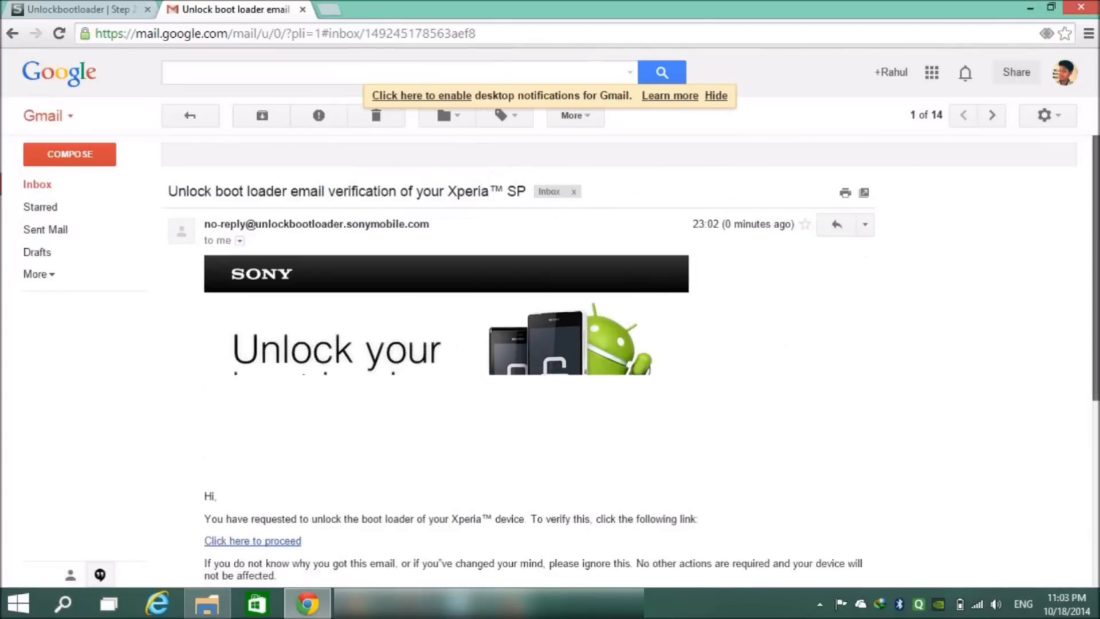
scroll(down, 3)
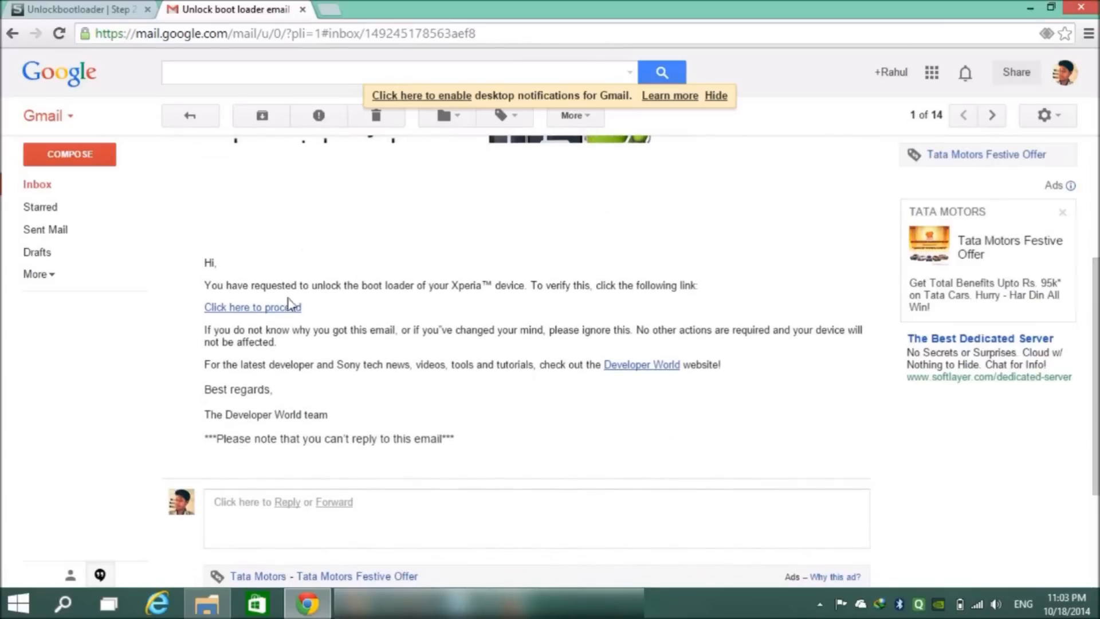
click(252, 307)
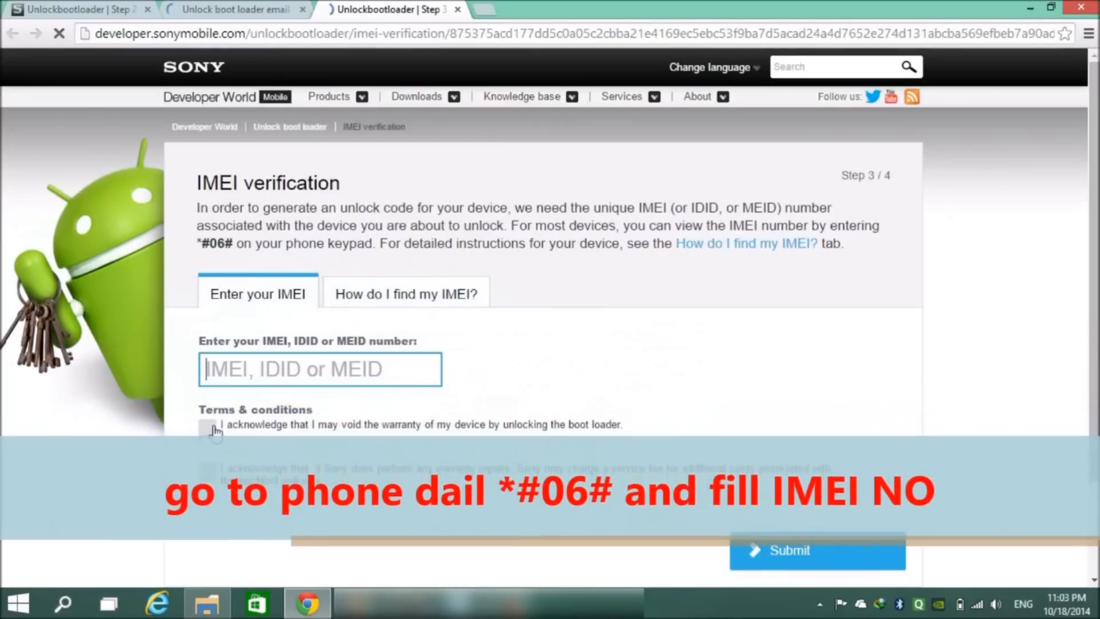
click(207, 428)
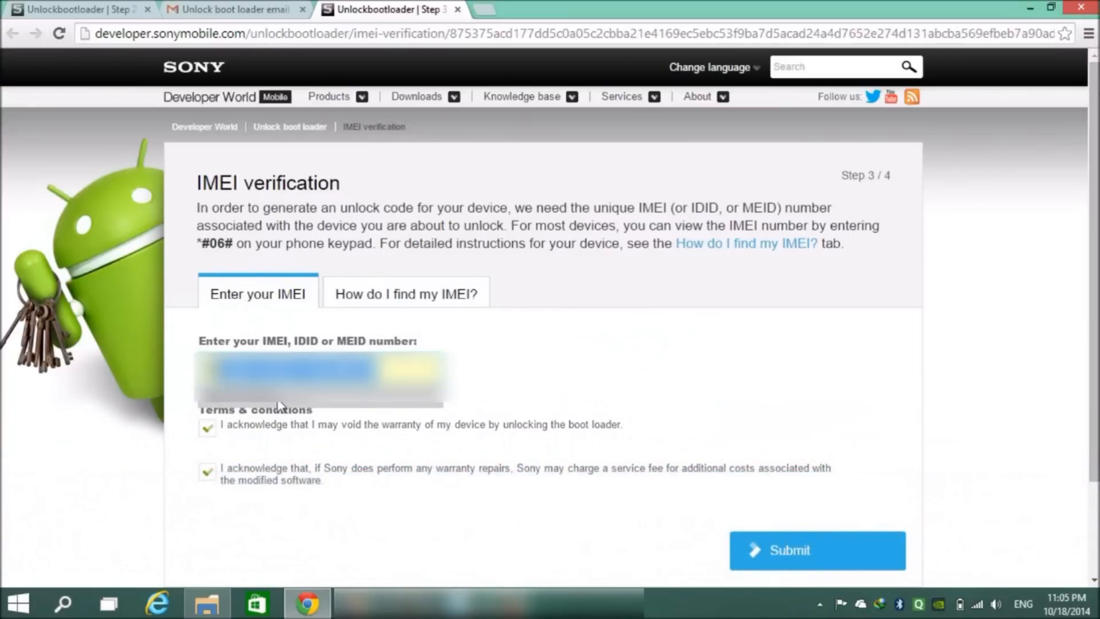
mouse_move(805, 554)
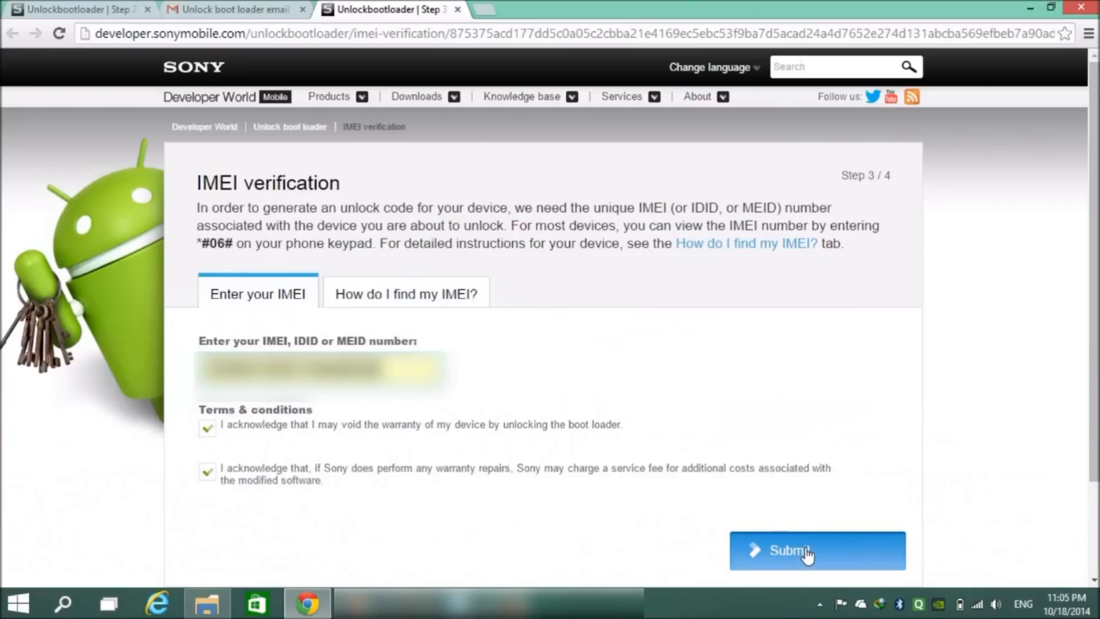
click(816, 550)
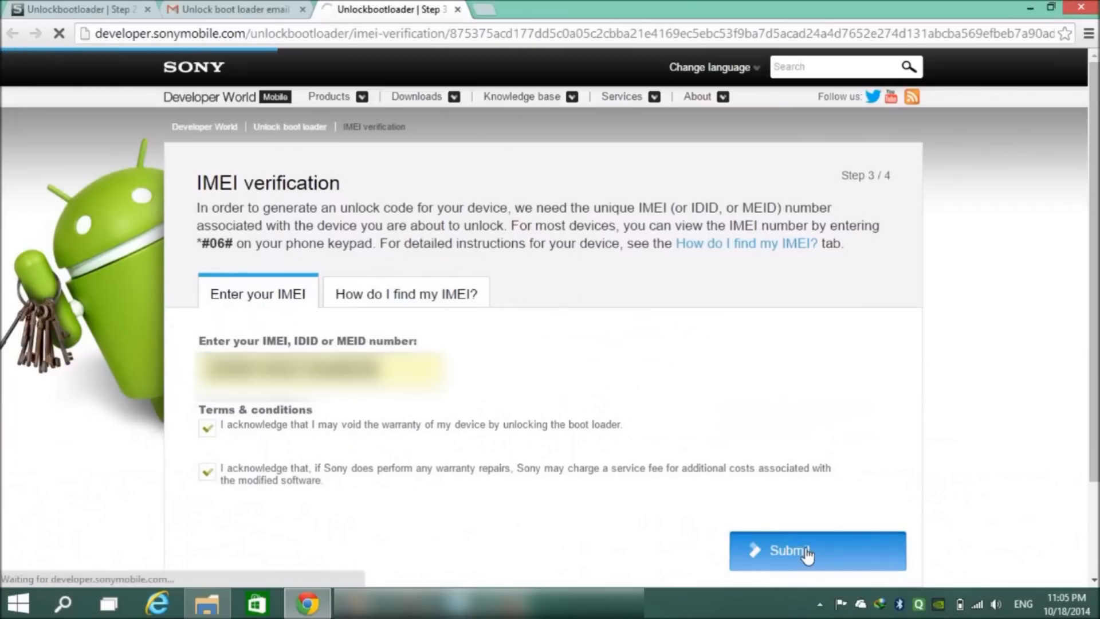
click(816, 550)
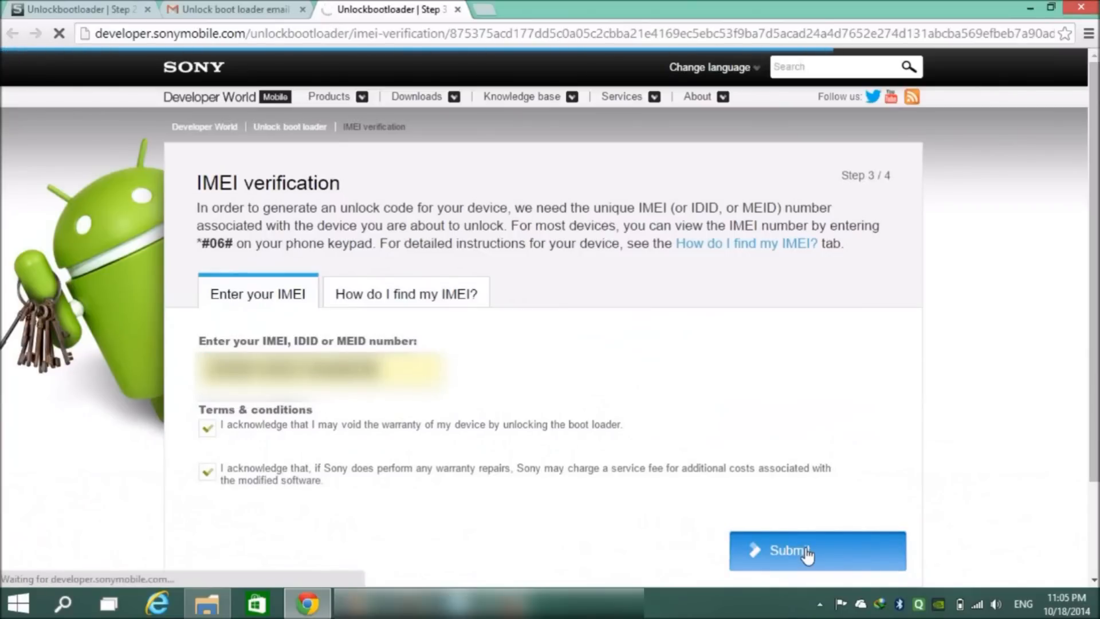
click(816, 550)
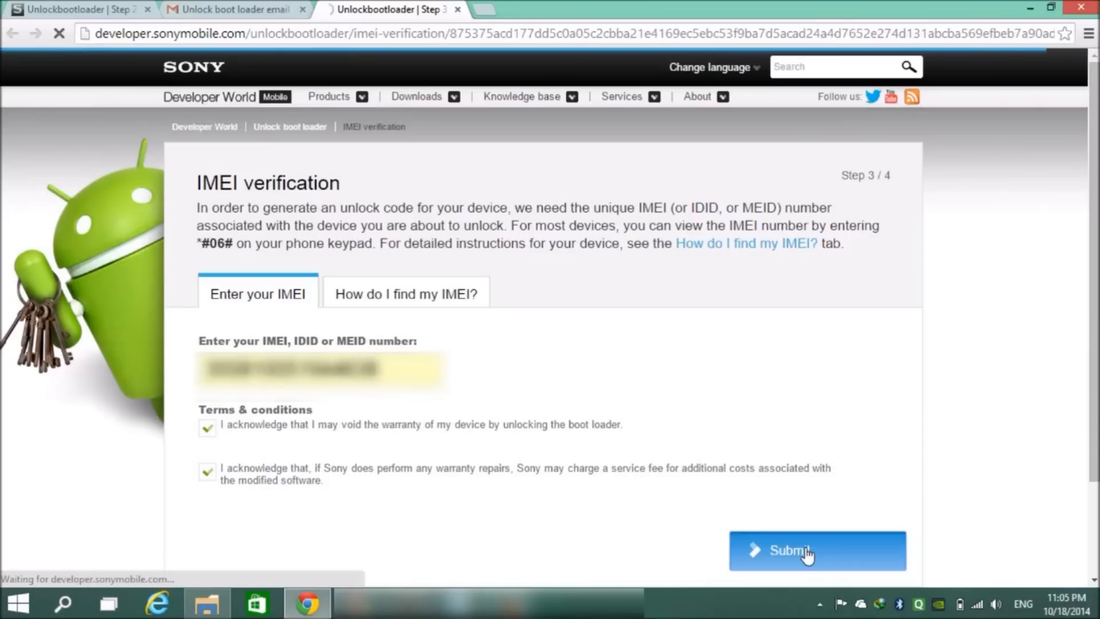
click(816, 550)
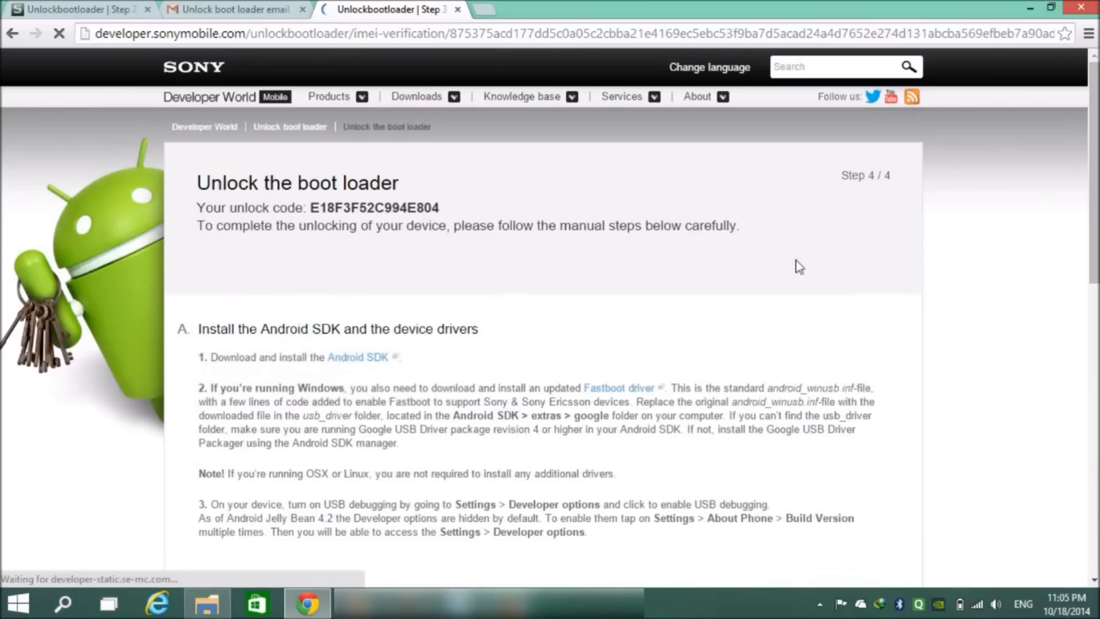
Step: Scroll to the fastboot instructions and highlight part of the unlock command
scroll(down, 3)
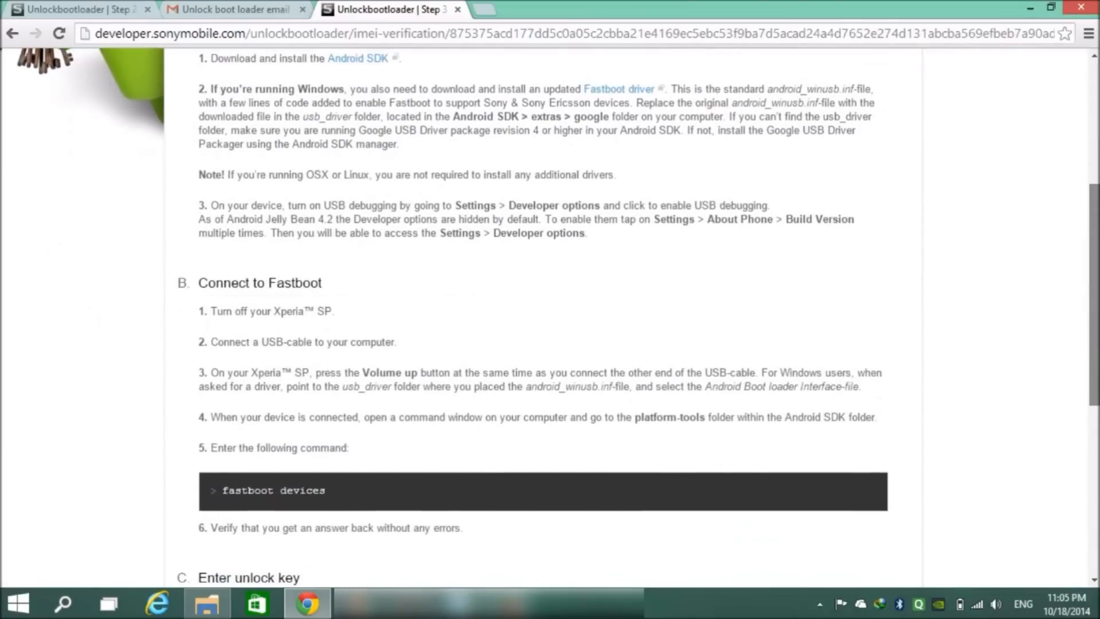
scroll(down, 3)
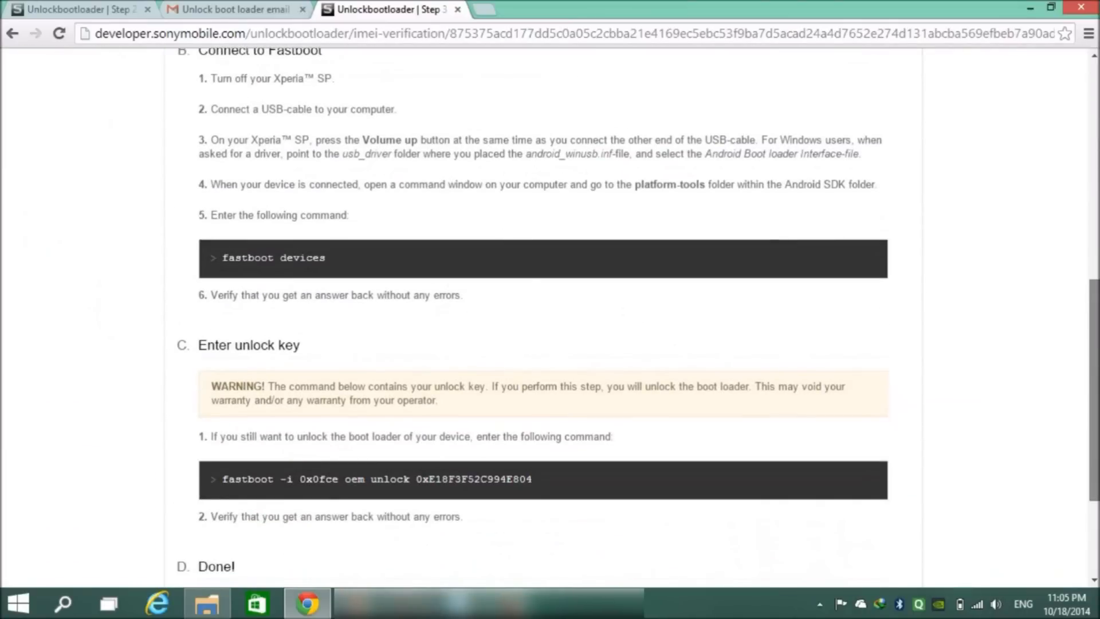
scroll(down, 3)
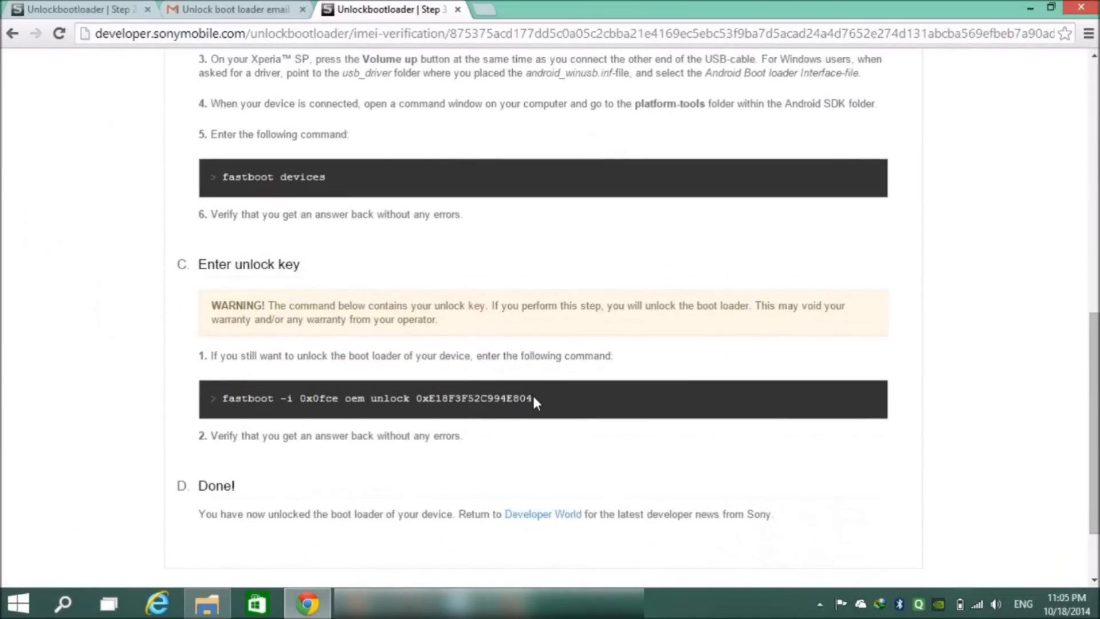
drag(430, 397, 532, 397)
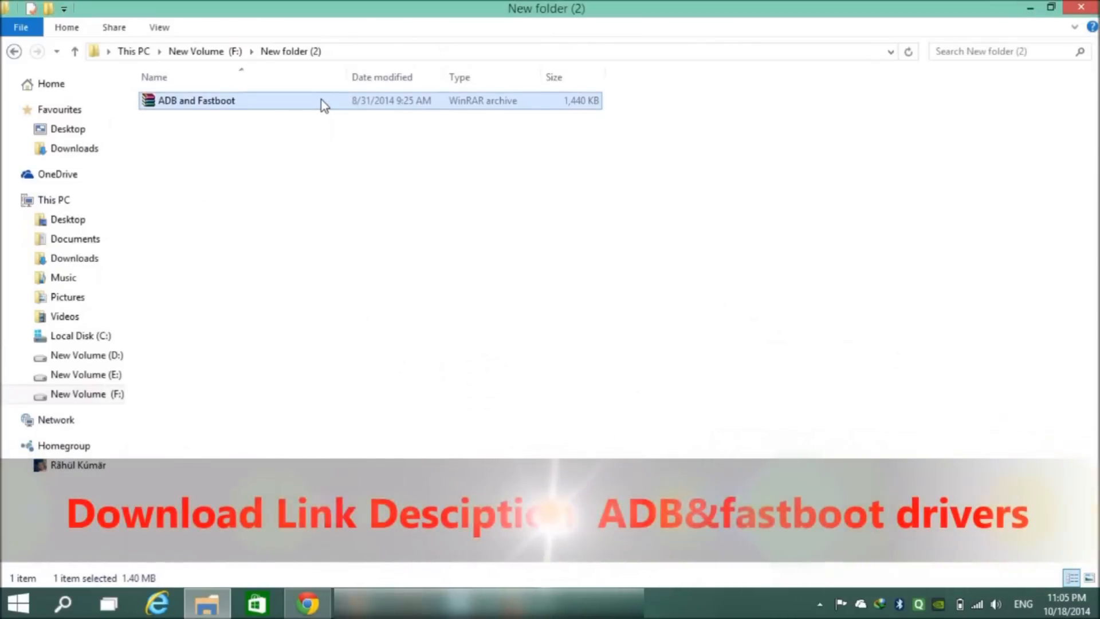
Step: Extract the ADB and Fastboot archive into its own folder and browse into it
right_click(196, 100)
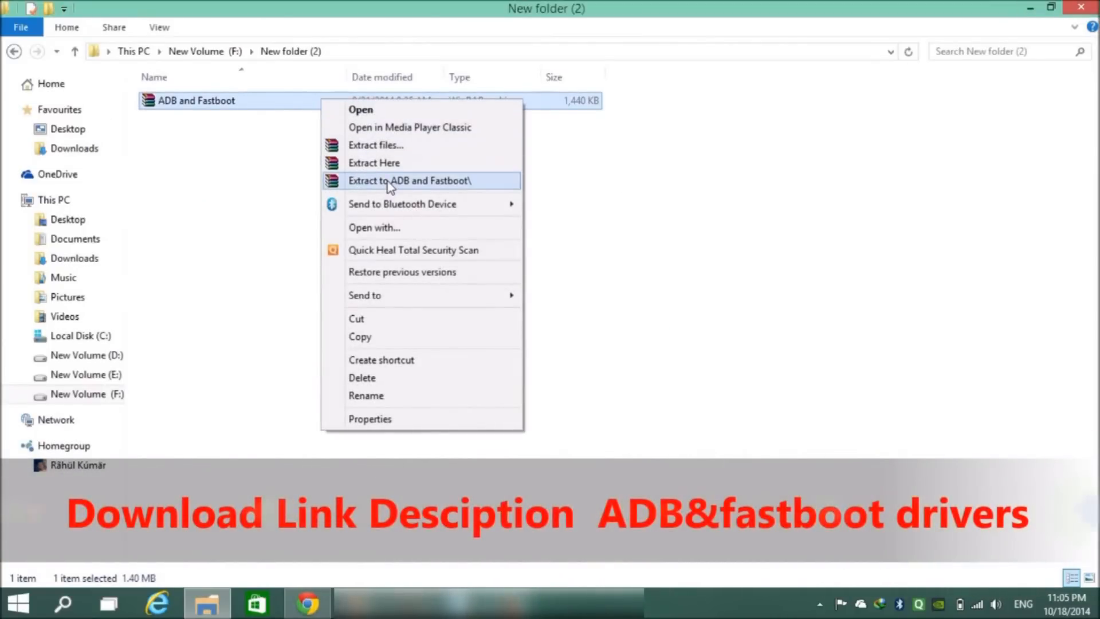
click(409, 180)
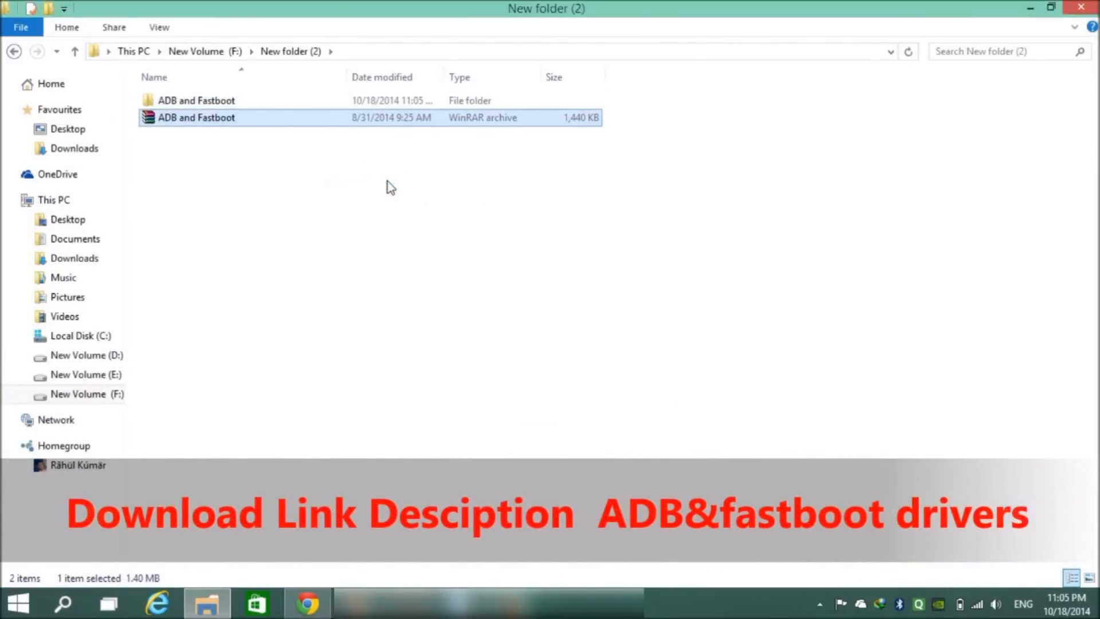
double_click(197, 100)
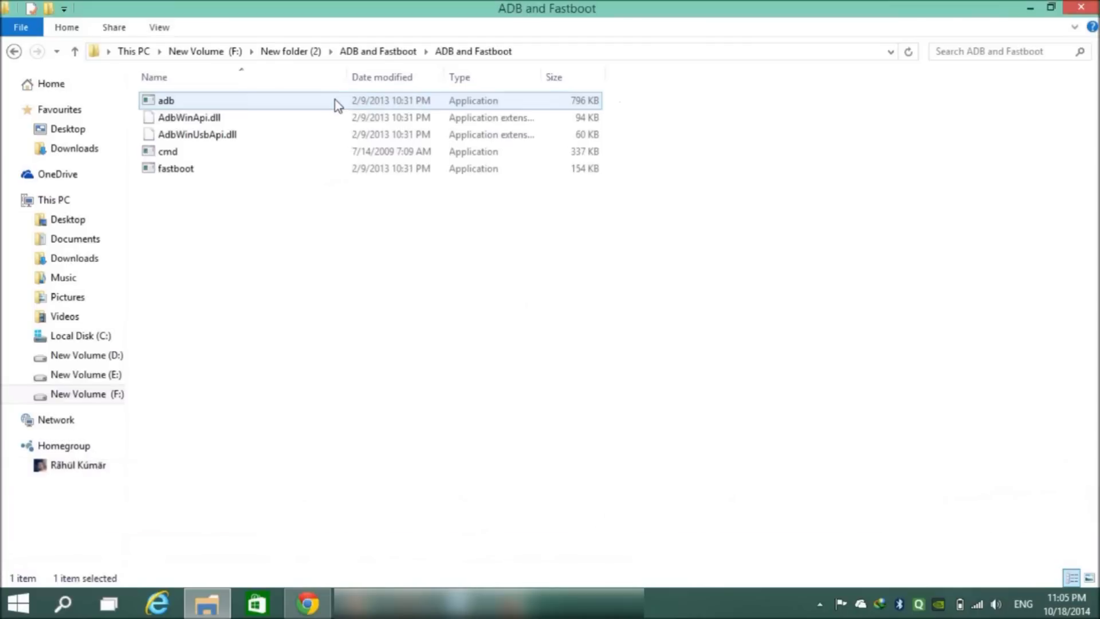
click(317, 252)
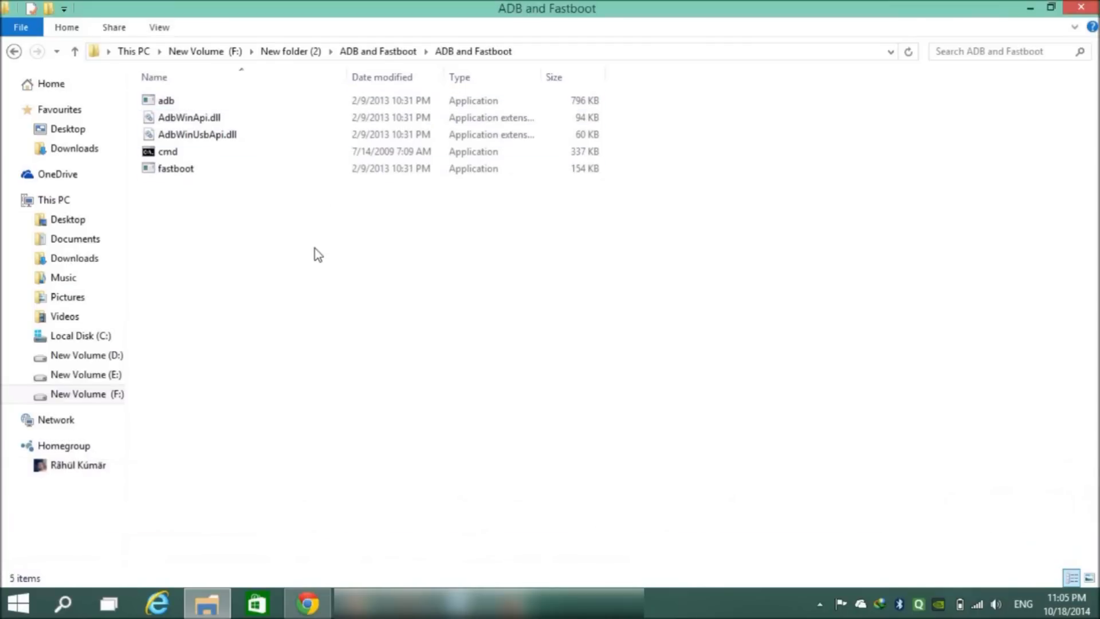
Step: Launch a command window at the ADB and Fastboot folder via Shift+right-click
right_click(316, 253)
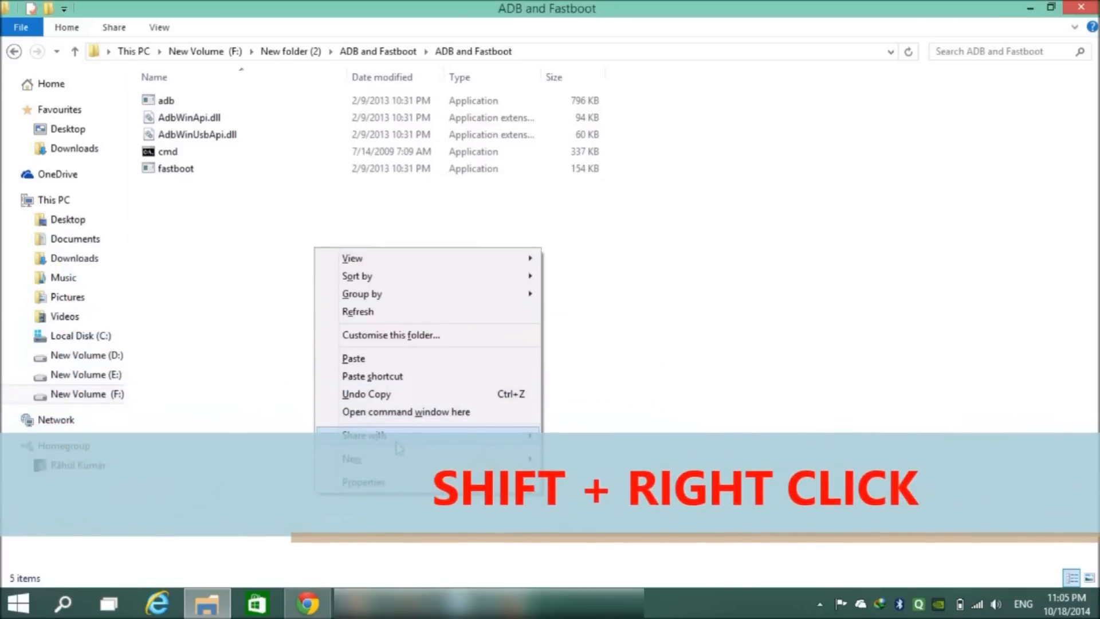
mouse_move(405, 411)
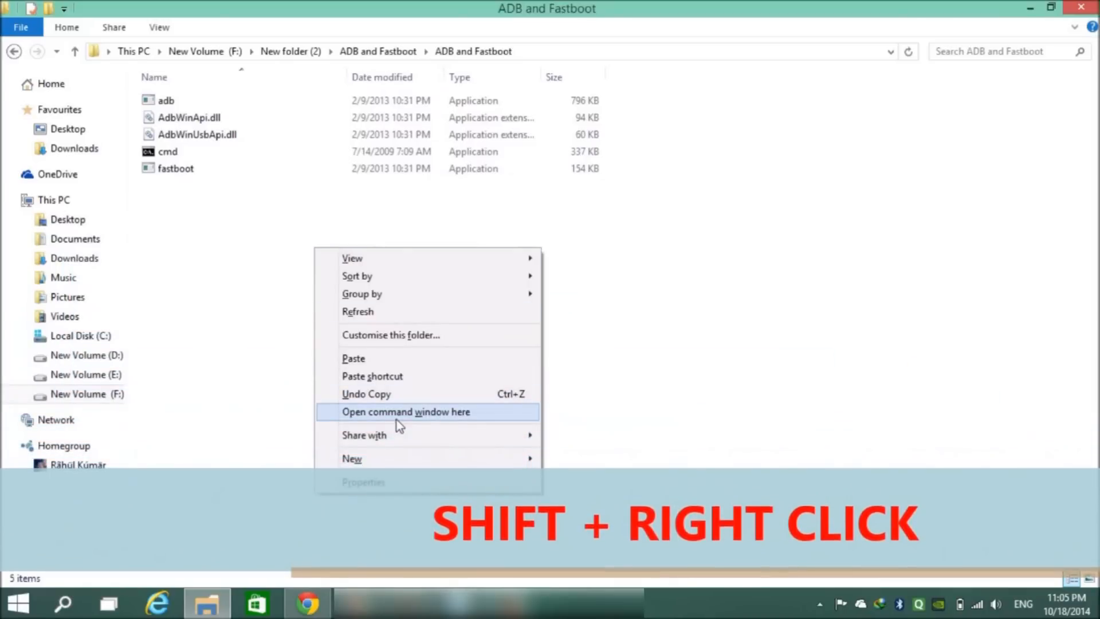
click(405, 411)
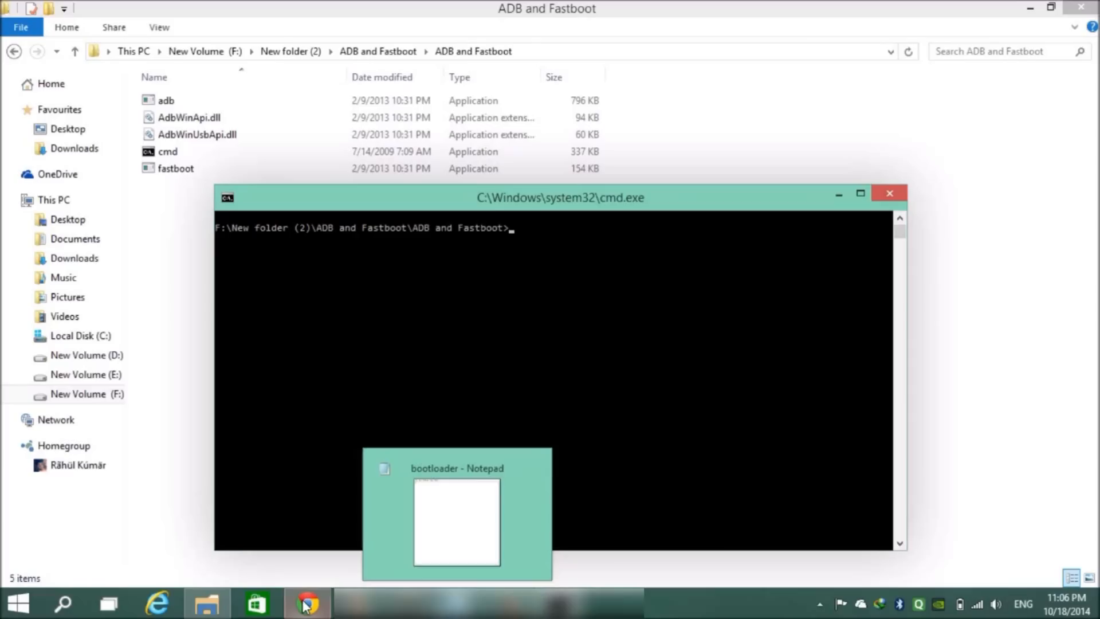
Step: Copy 'fastboot devices' from the Sony page and run it to list the connected phone
click(307, 603)
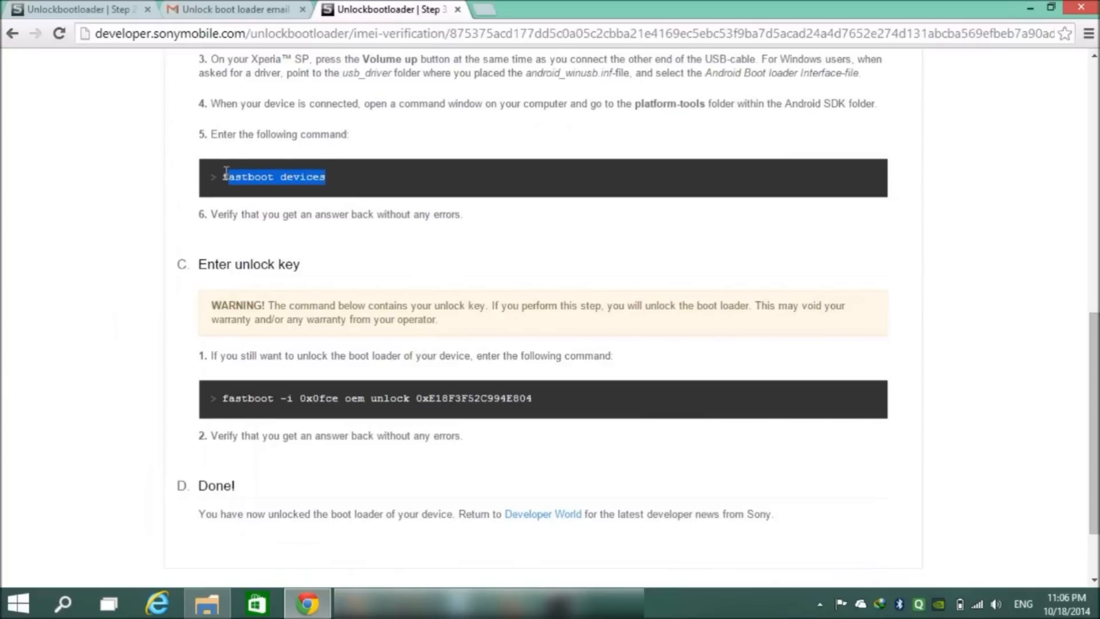
right_click(274, 177)
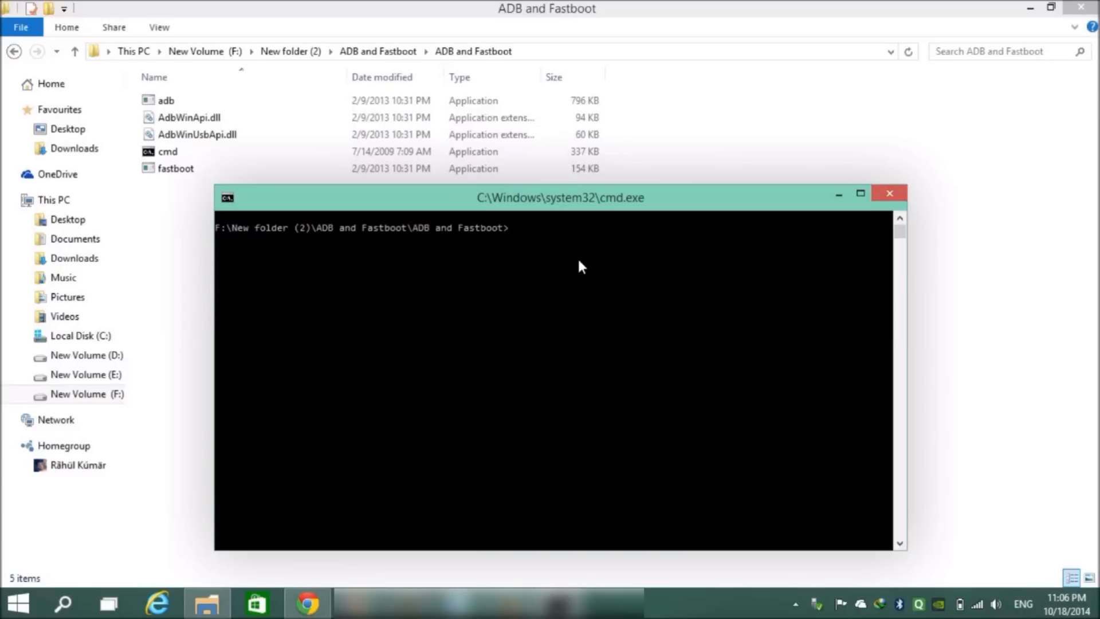
text(fastboot devices)
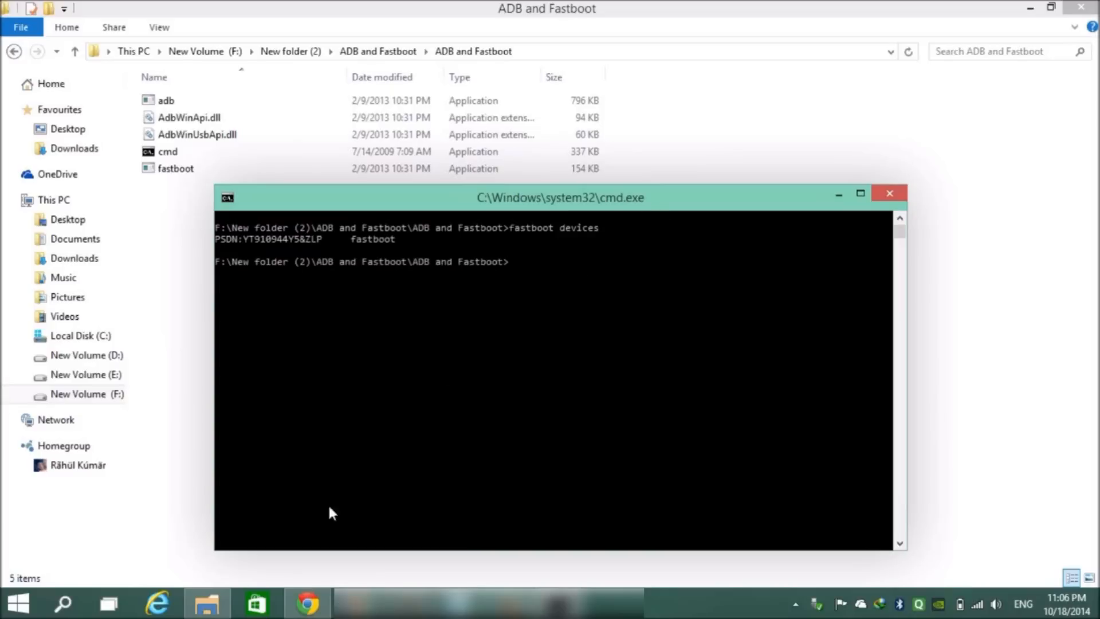
click(307, 603)
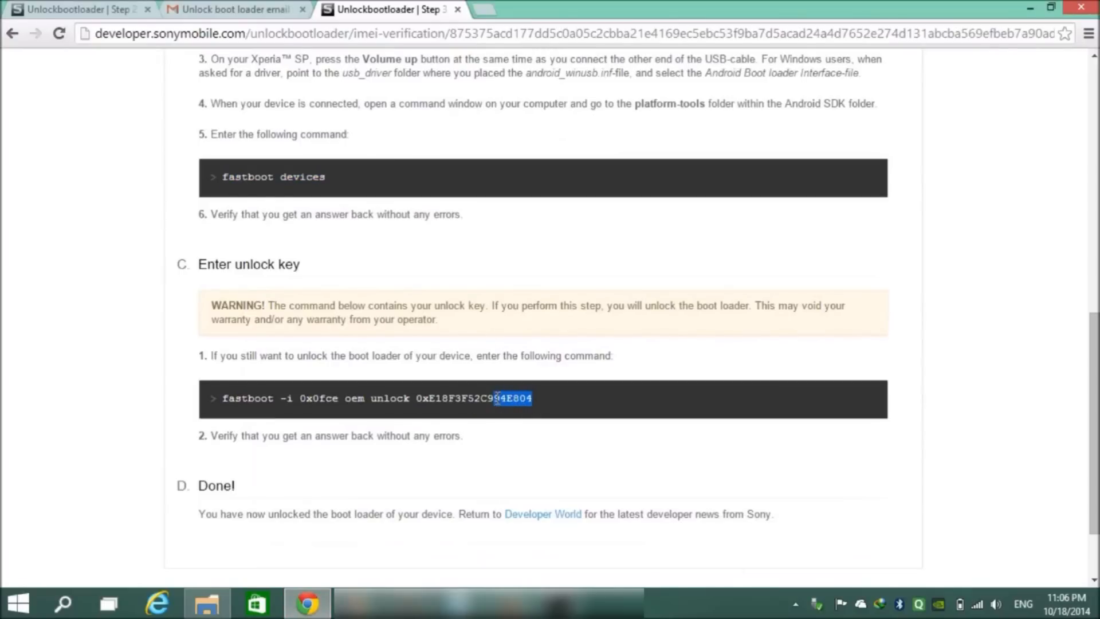
drag(529, 398, 223, 397)
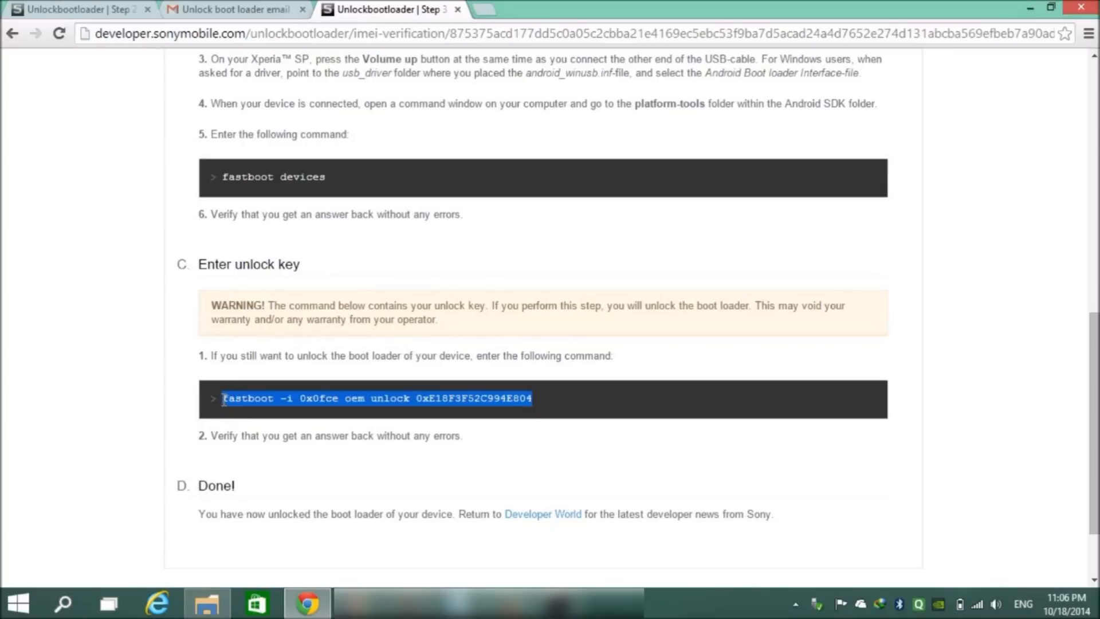
mouse_move(256, 415)
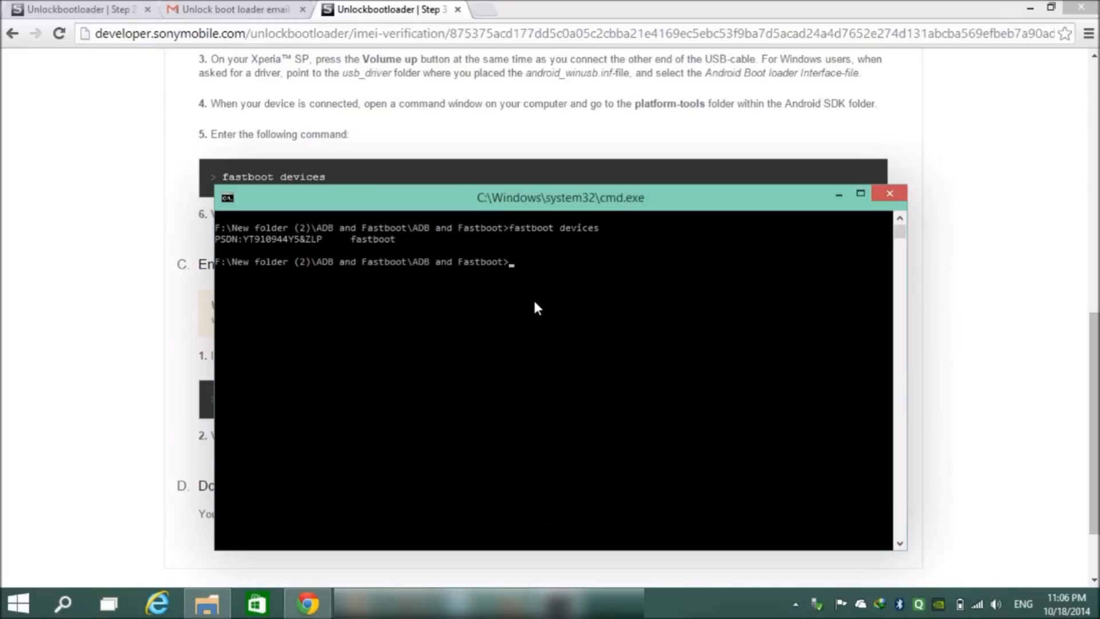
mouse_move(546, 292)
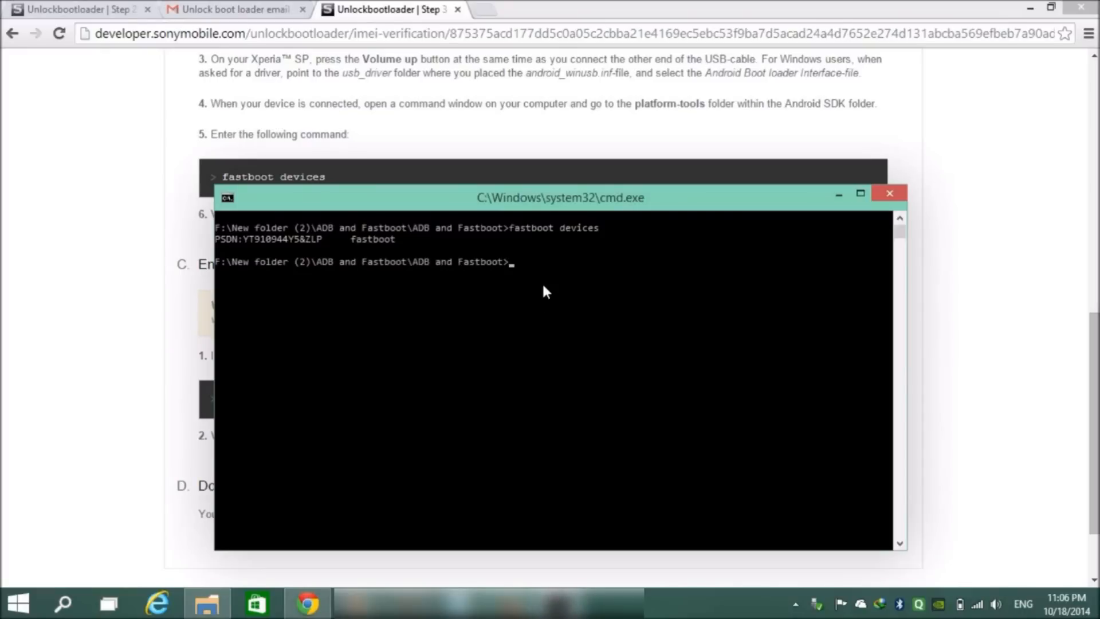
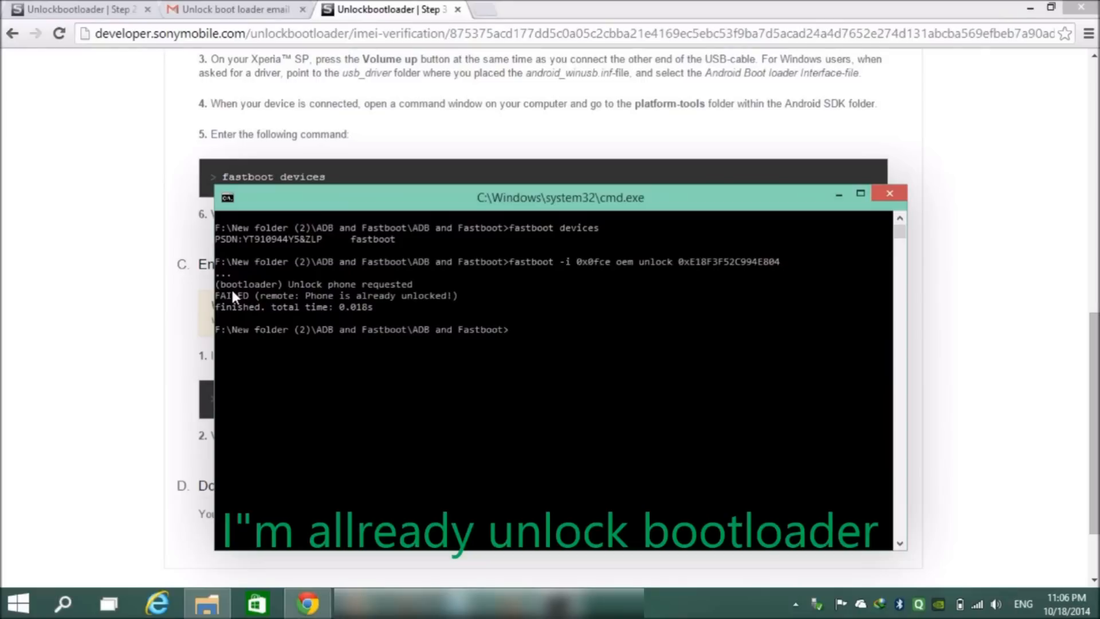
mouse_move(404, 293)
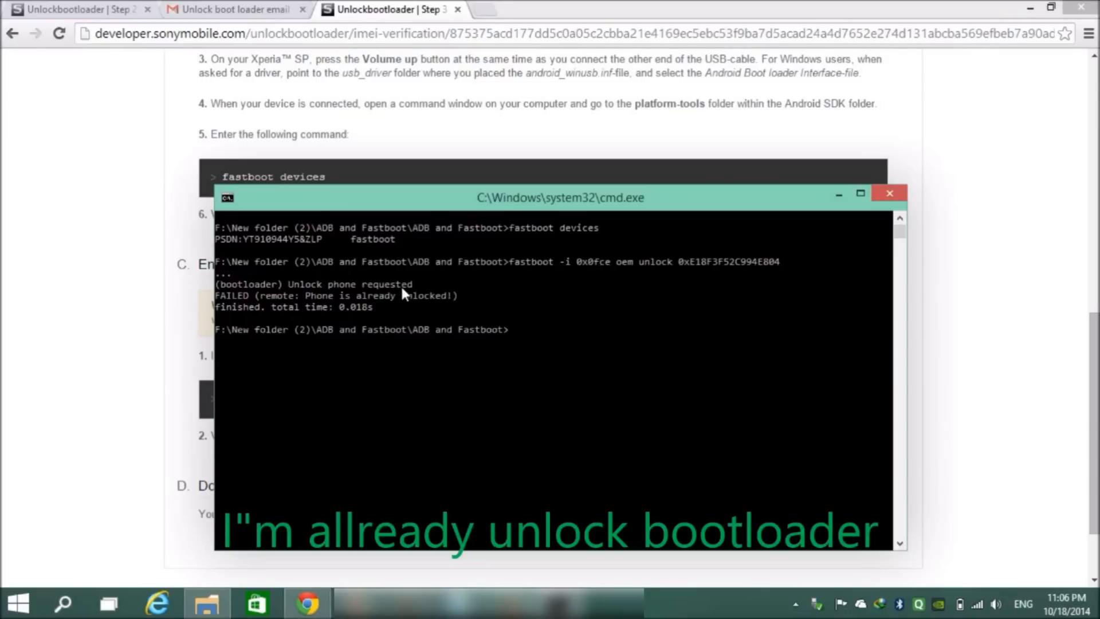
mouse_move(363, 288)
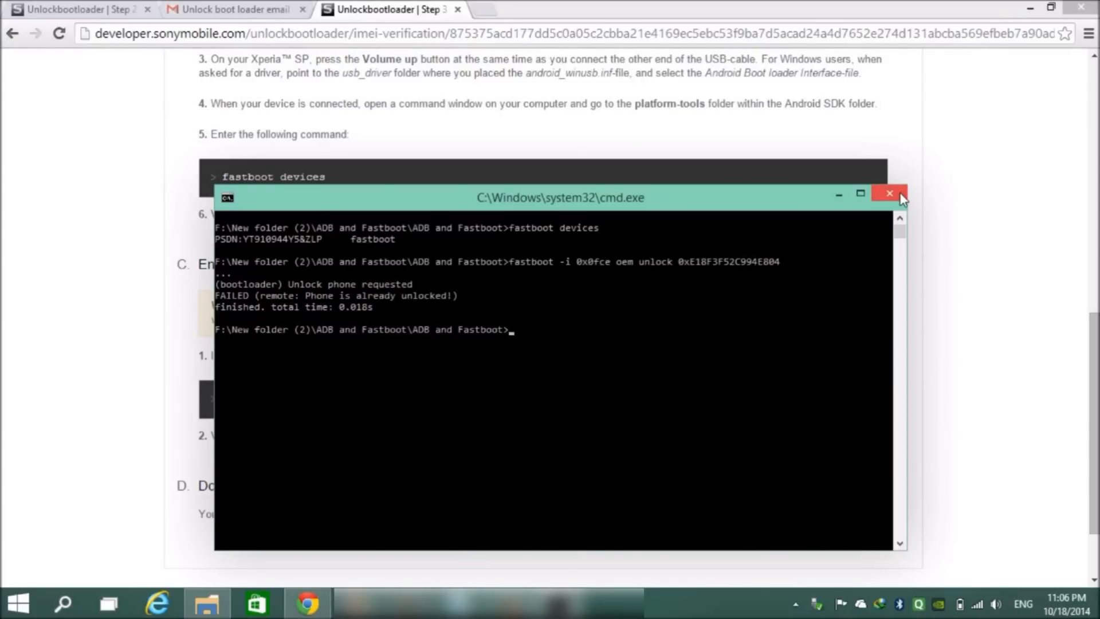
click(890, 193)
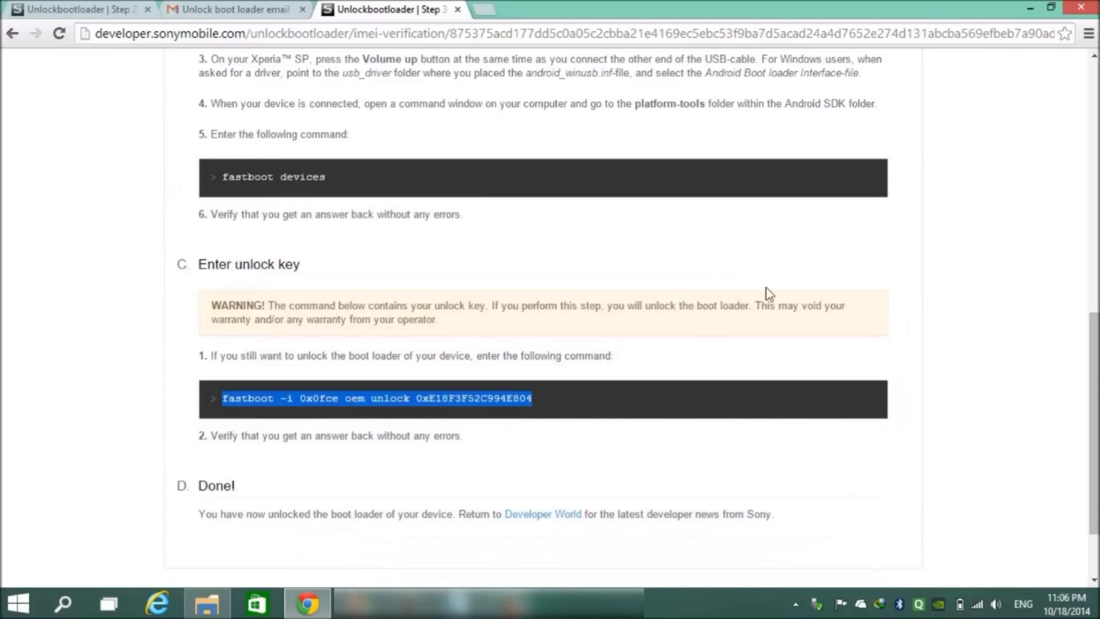